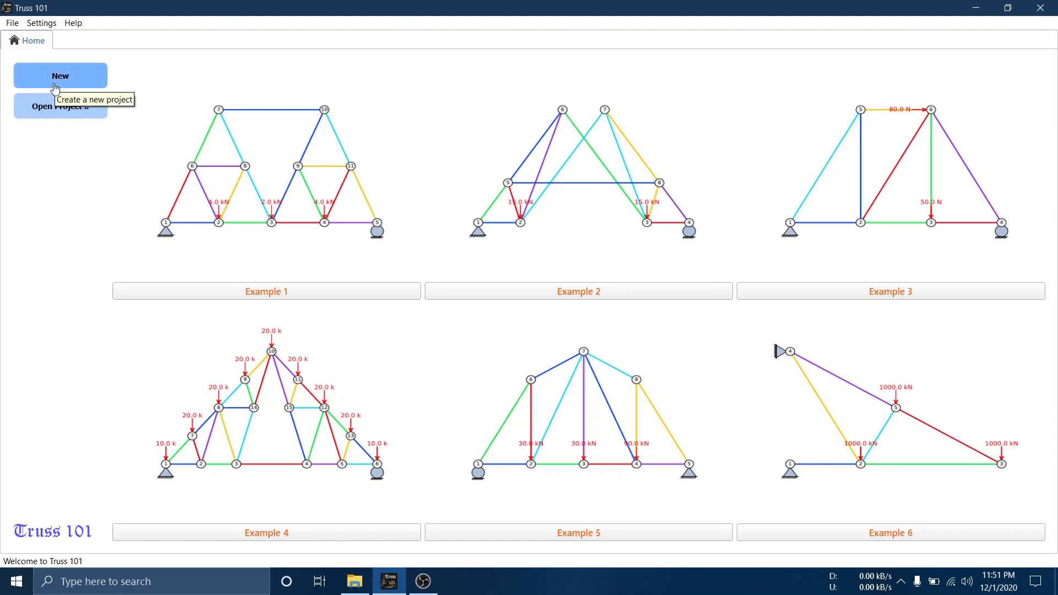
# Start a new truss project and switch its unit system to metric
pyautogui.click(59, 75)
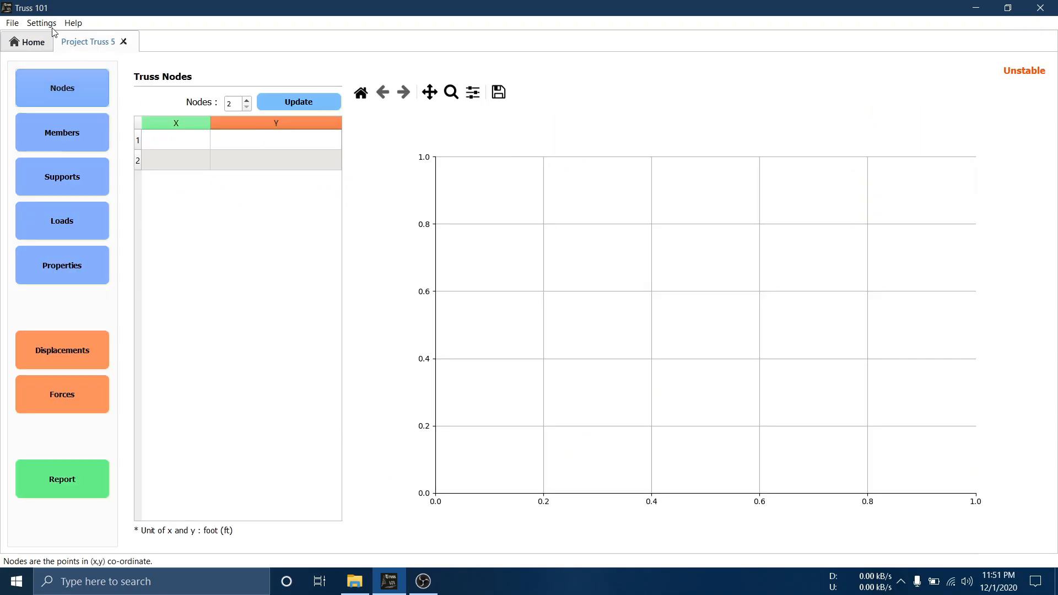
pyautogui.click(41, 22)
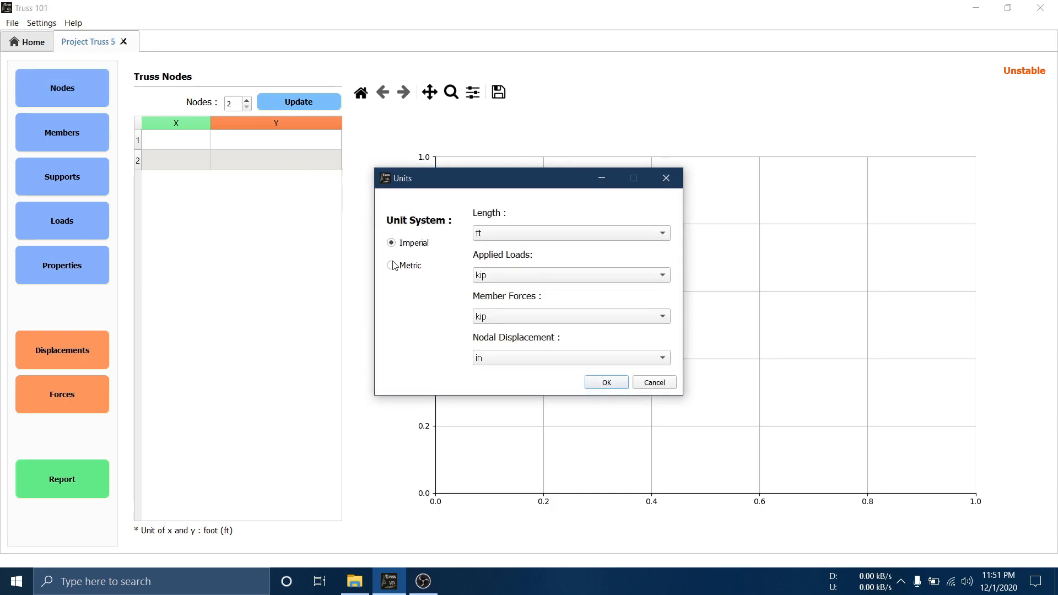
pyautogui.click(605, 383)
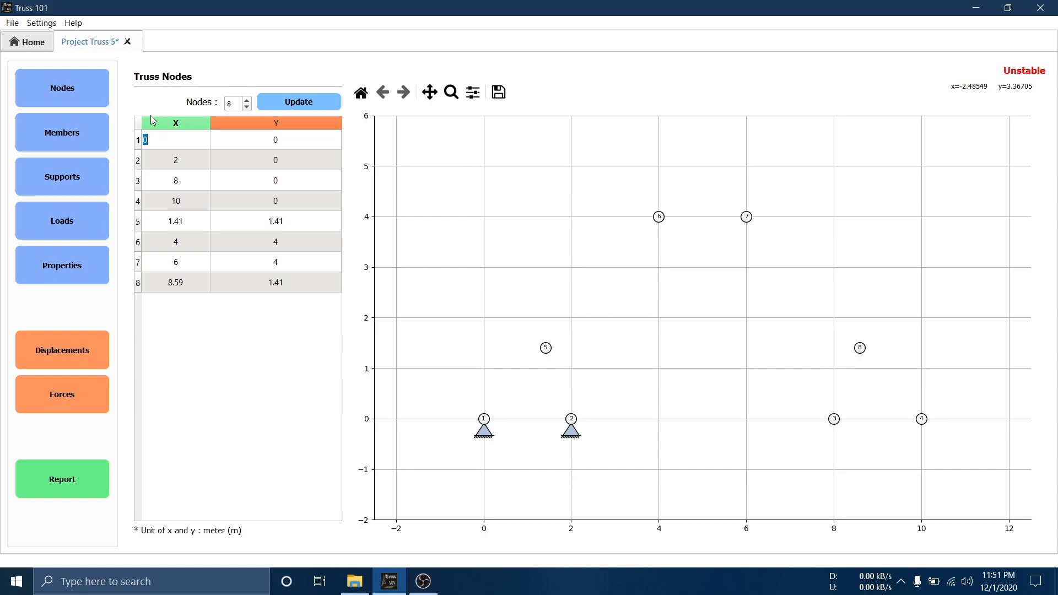
# Move on to defining the truss members
pyautogui.click(62, 132)
pyautogui.write('5')
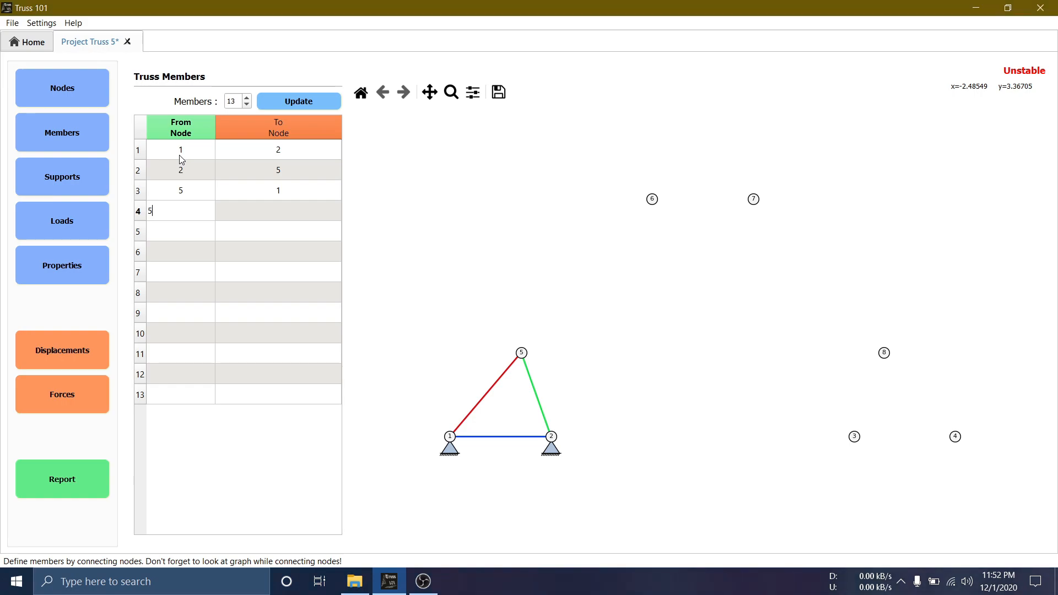
# Enter the remaining member node pairs so all thirteen members connect, then proceed to supports
pyautogui.write('6')
pyautogui.click(181, 312)
pyautogui.write('7')
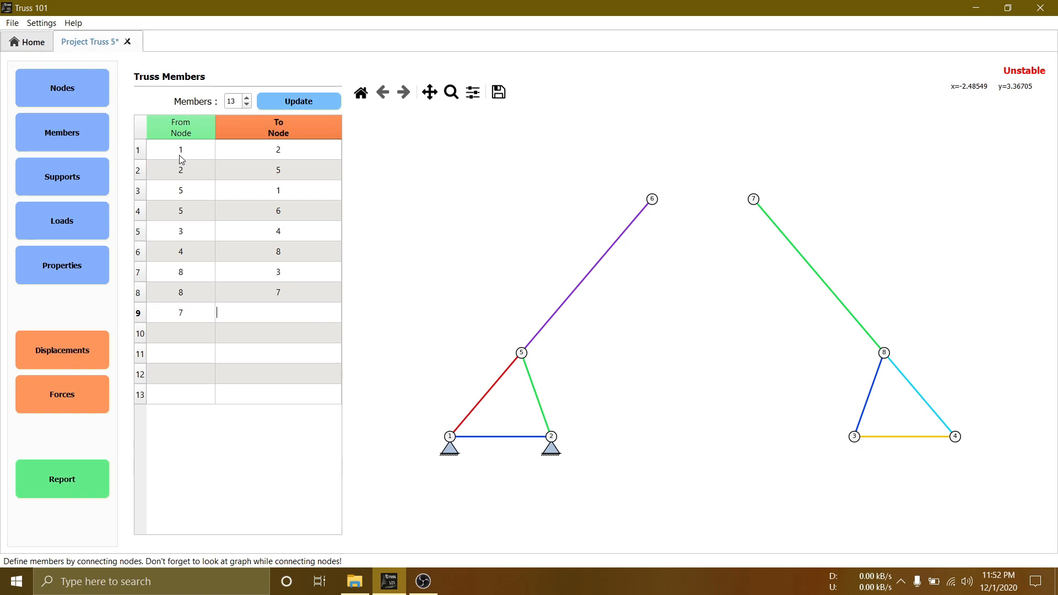
pyautogui.write('3')
pyautogui.click(279, 354)
pyautogui.write('8')
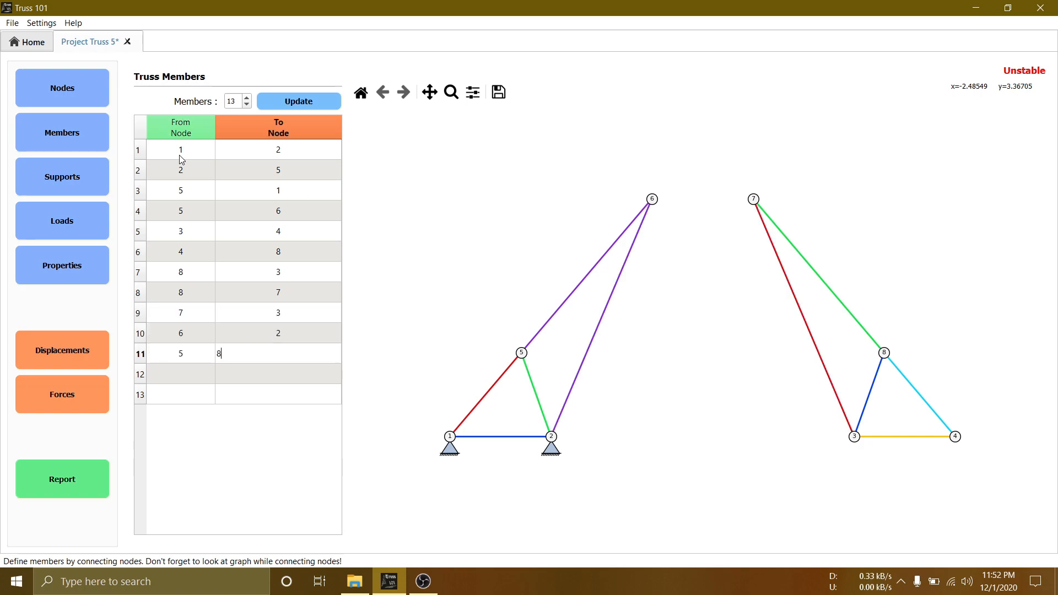
pyautogui.write('3')
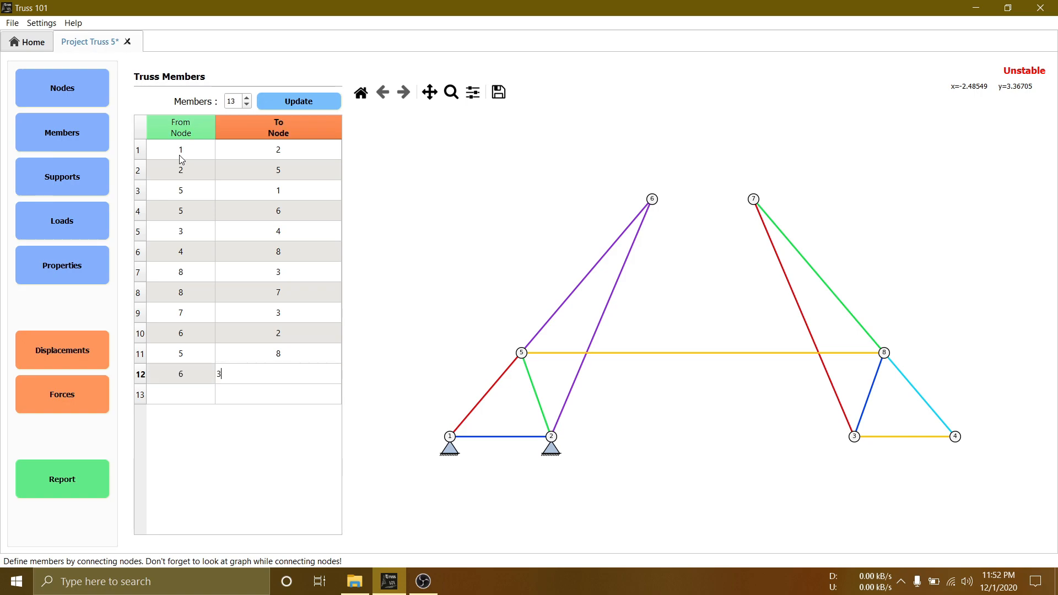
pyautogui.click(299, 100)
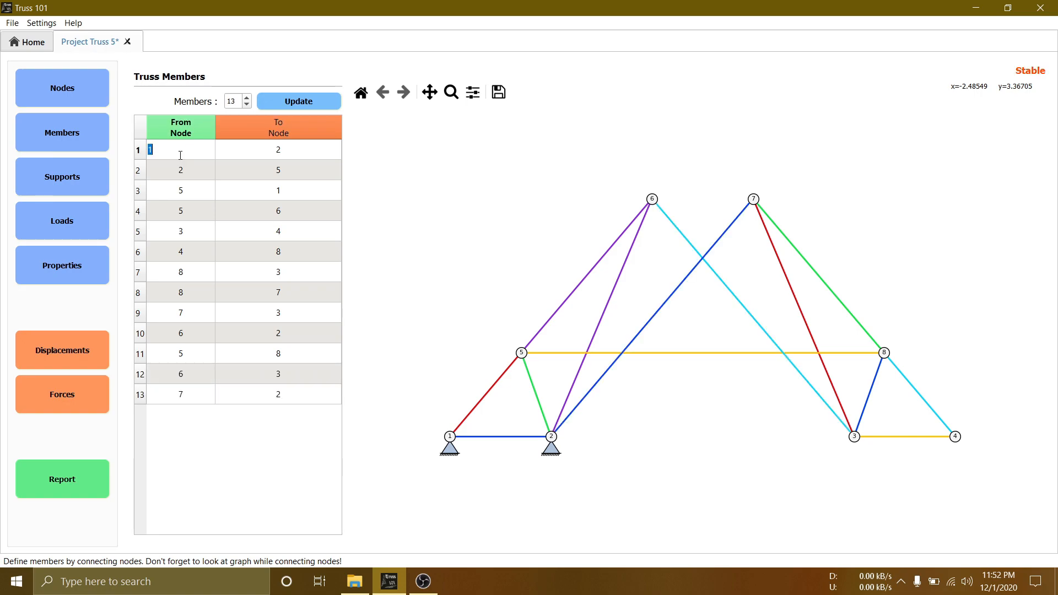
pyautogui.click(62, 176)
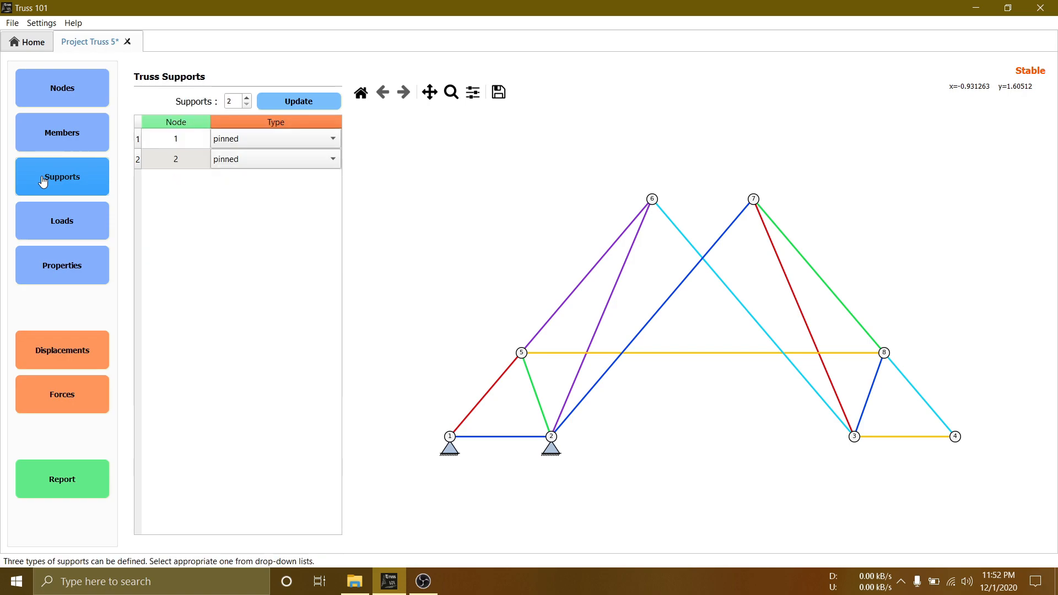
# Make node 4 a horizontal roller and keep node 1 pinned, then proceed to loads
pyautogui.click(175, 159)
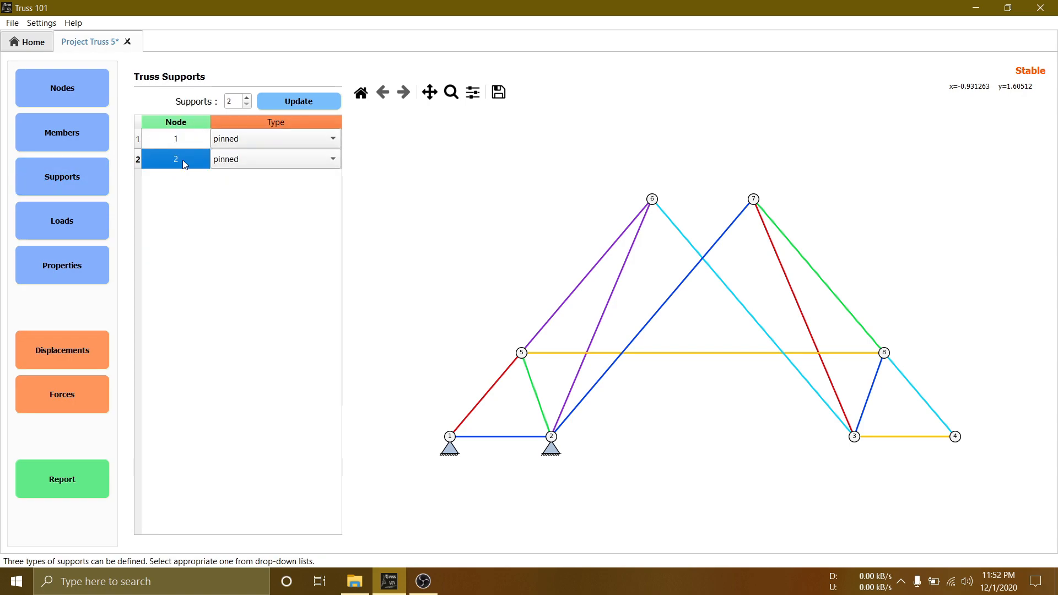
pyautogui.click(332, 159)
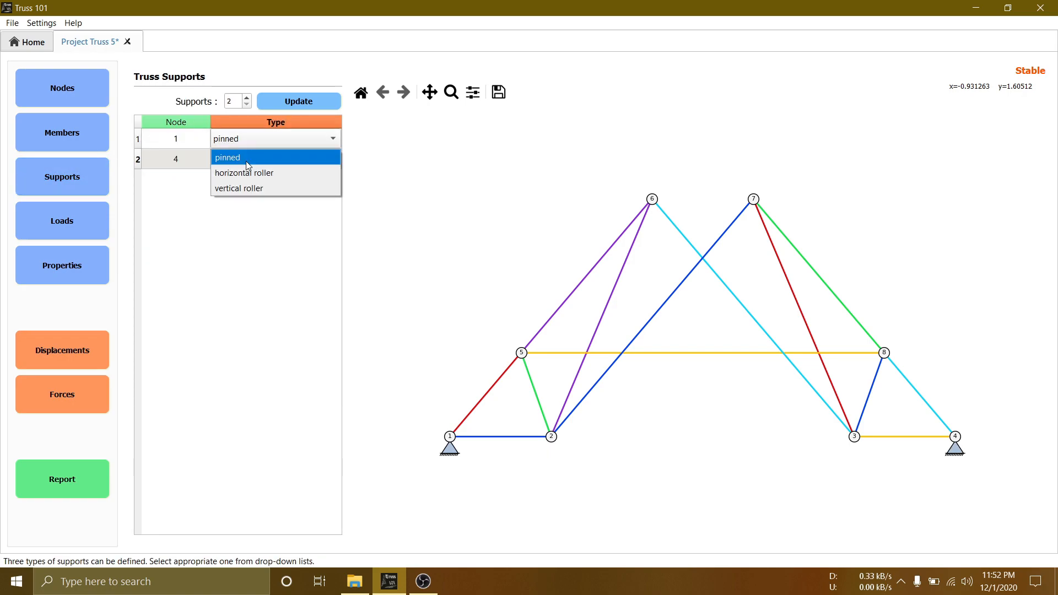
pyautogui.click(245, 173)
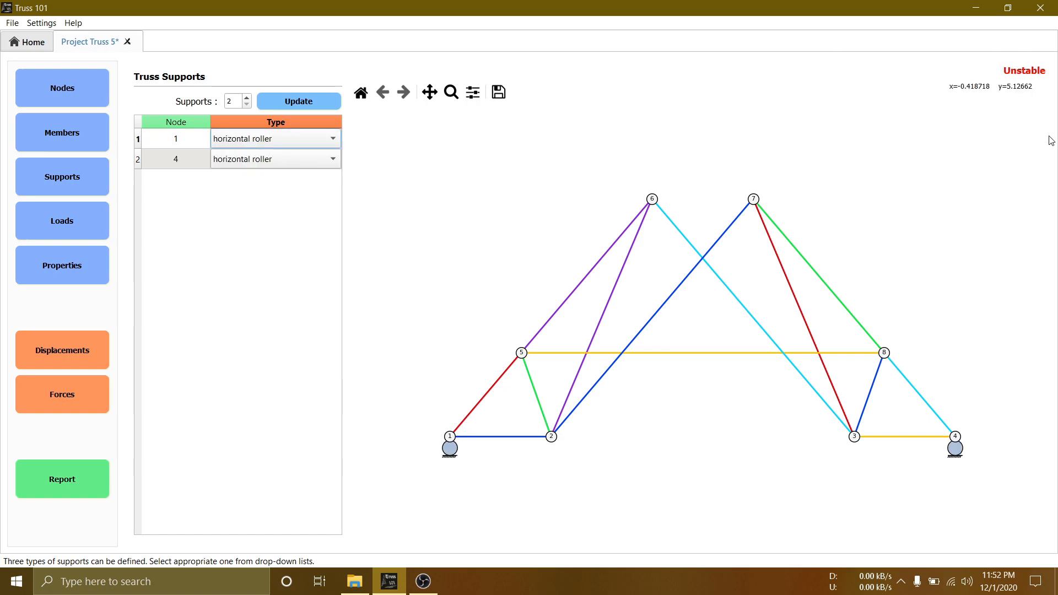
pyautogui.click(331, 138)
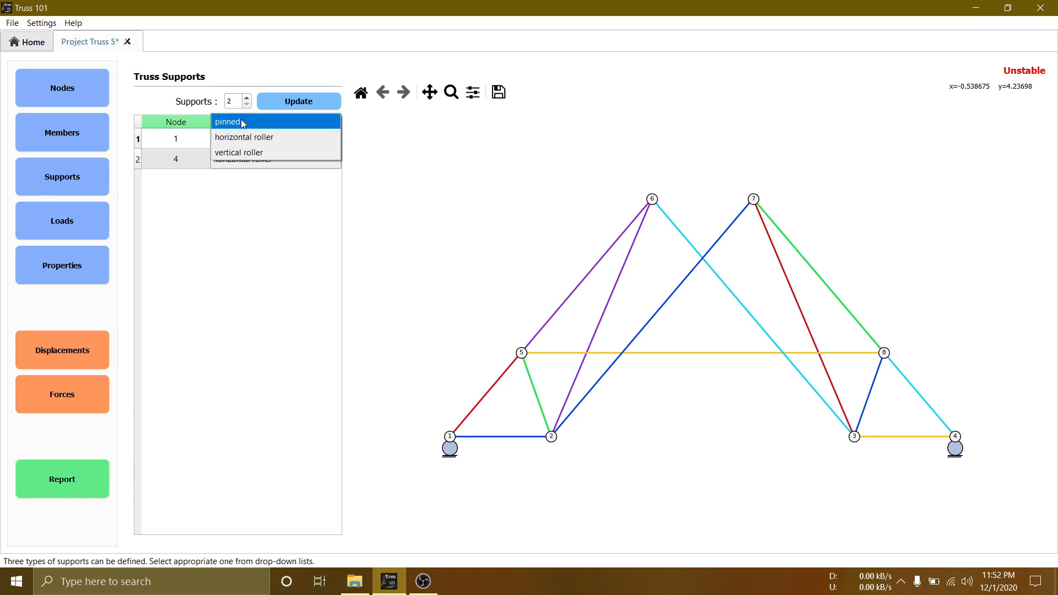
pyautogui.click(228, 123)
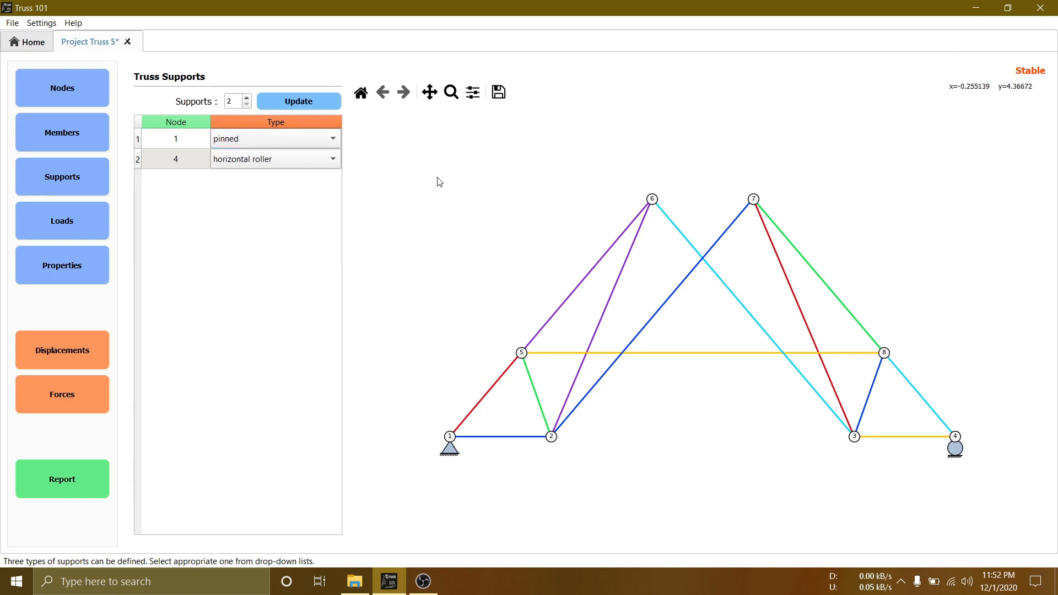
pyautogui.click(62, 221)
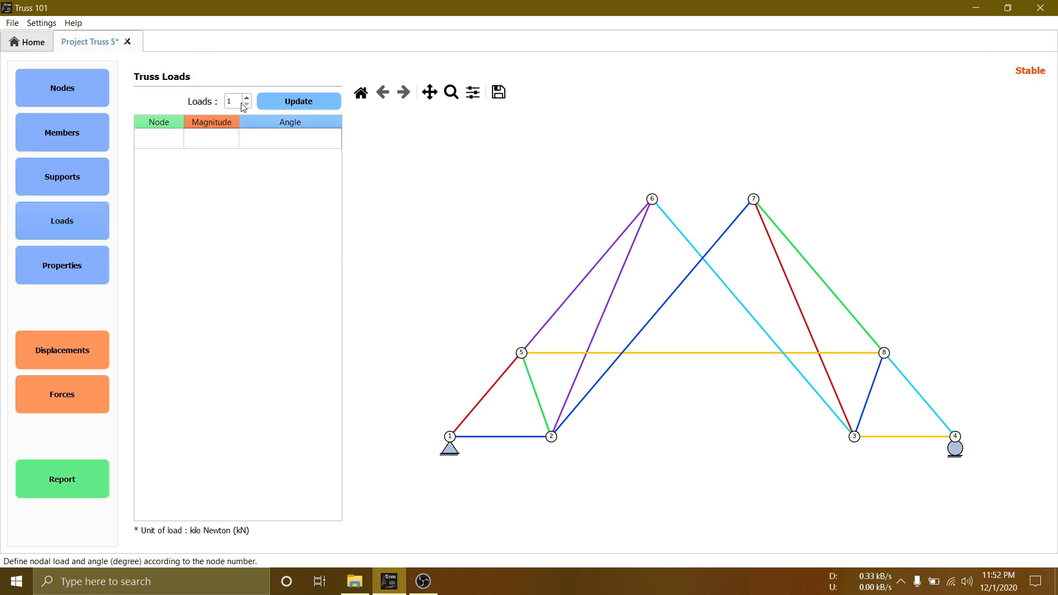
# Add two 15 kN downward loads at nodes 2 and 3, then proceed to material properties
pyautogui.click(246, 97)
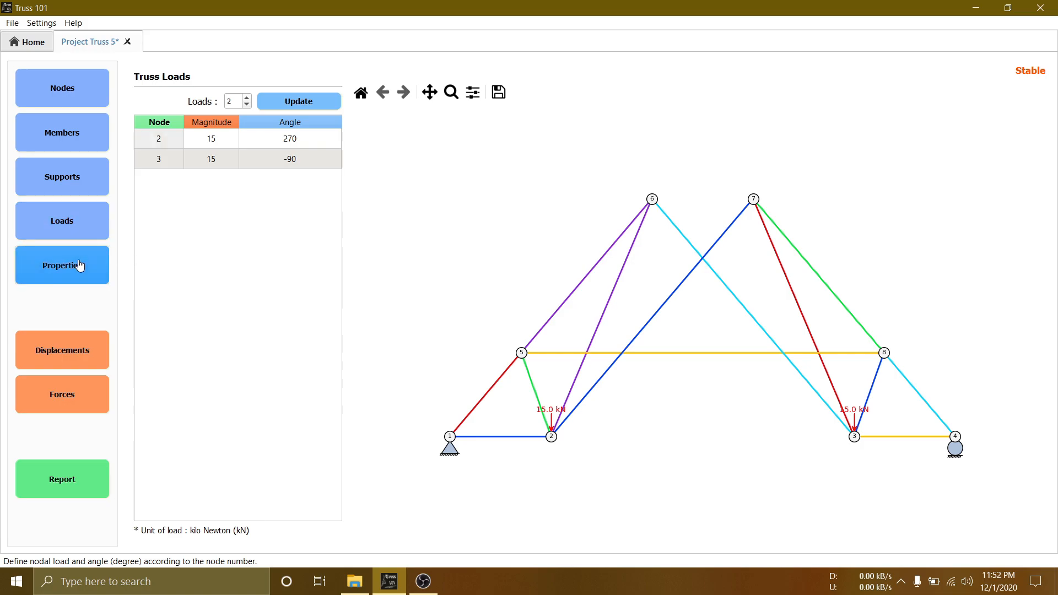
pyautogui.click(62, 266)
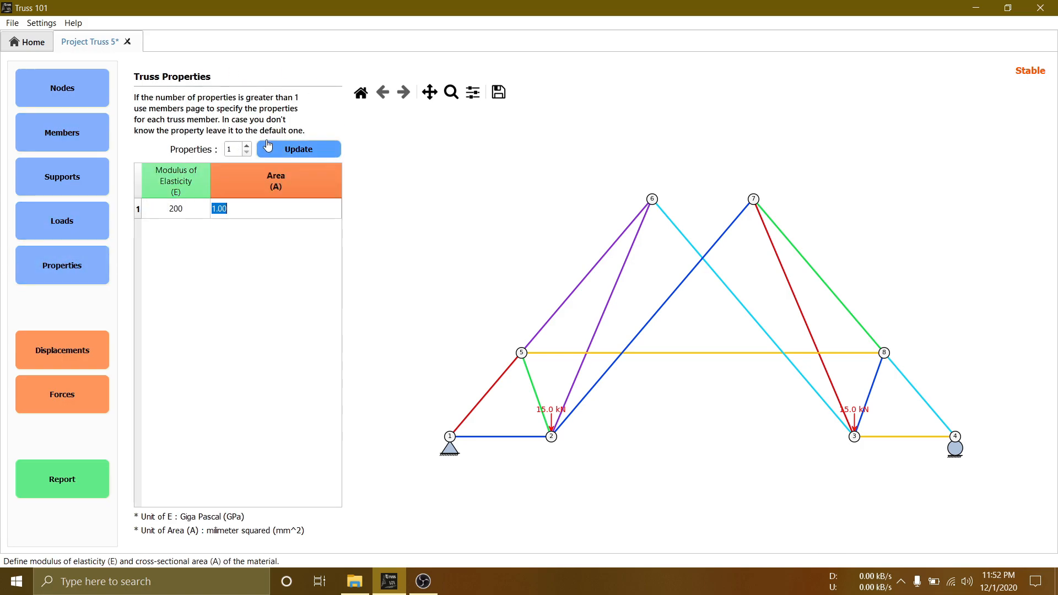
# Define three property sets with E 200, 200, 210 and areas 1, 2, 3 mm²
pyautogui.click(247, 145)
pyautogui.write('200')
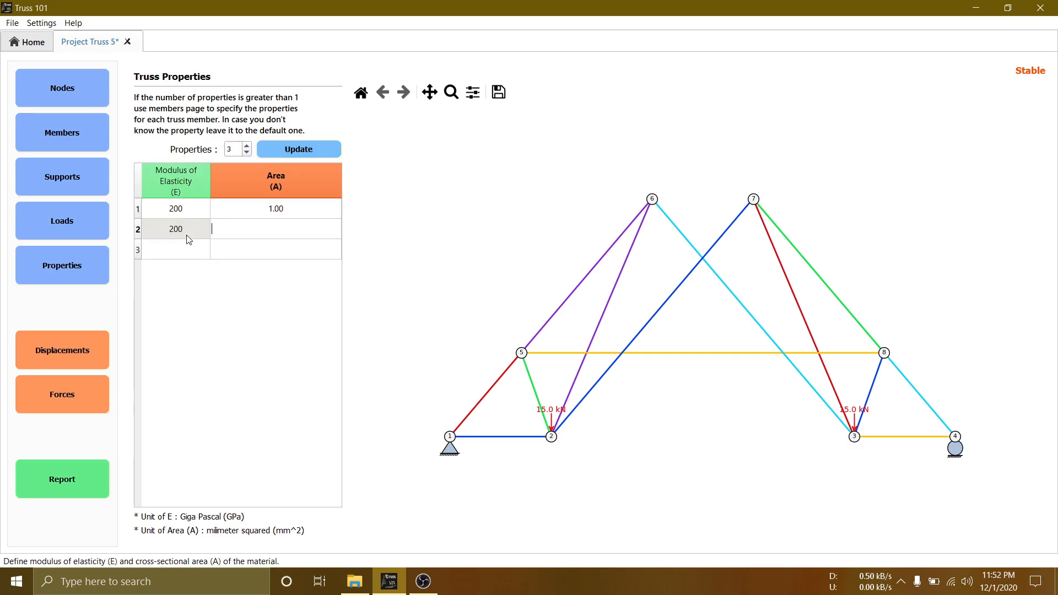
pyautogui.write('210')
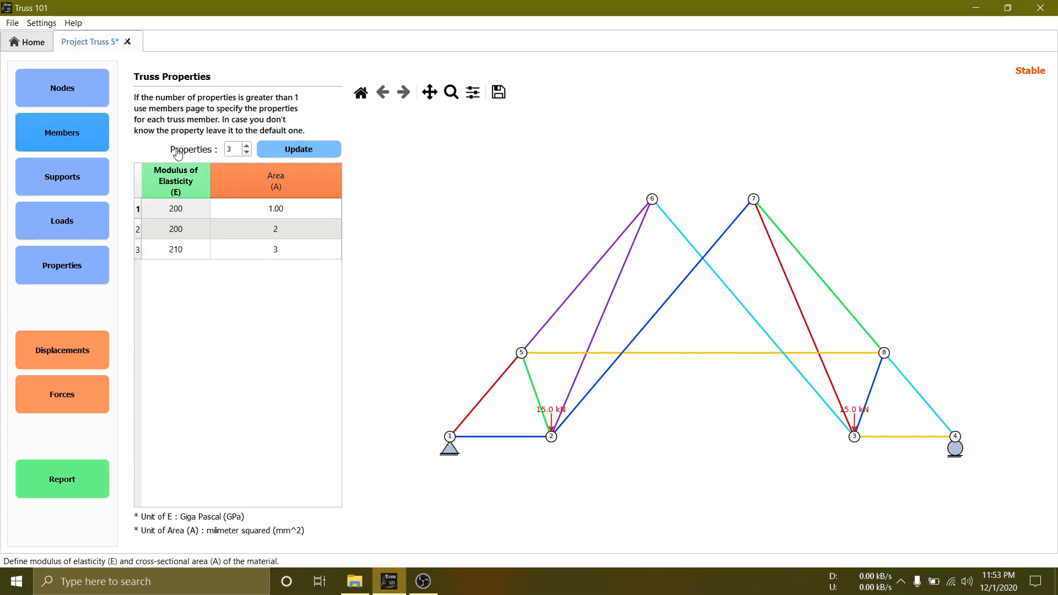
pyautogui.click(62, 133)
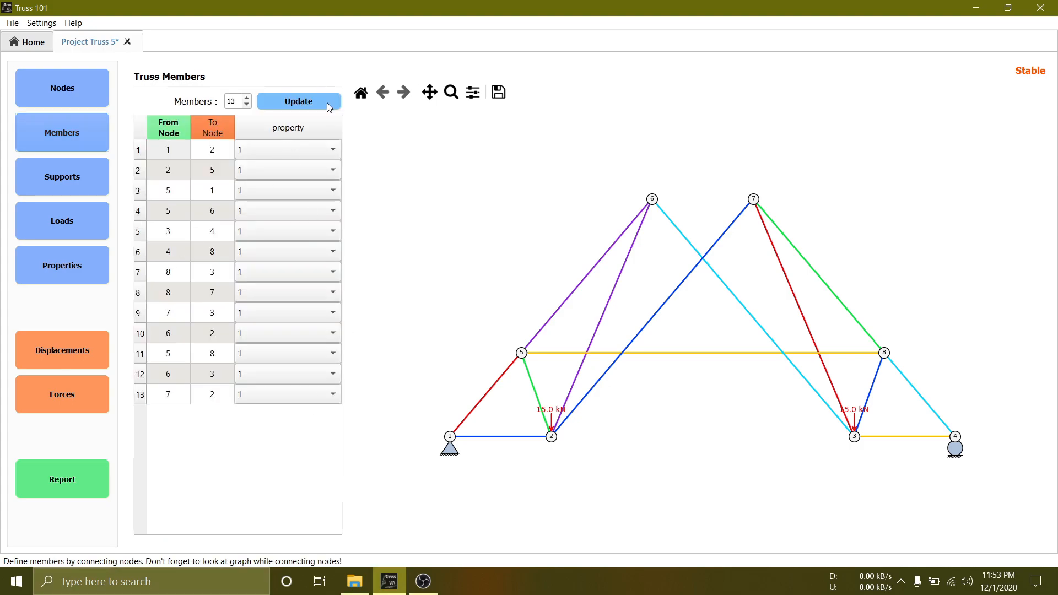
# Assign property set 2 to members 1 and 7 and property set 3 to member 10
pyautogui.click(330, 149)
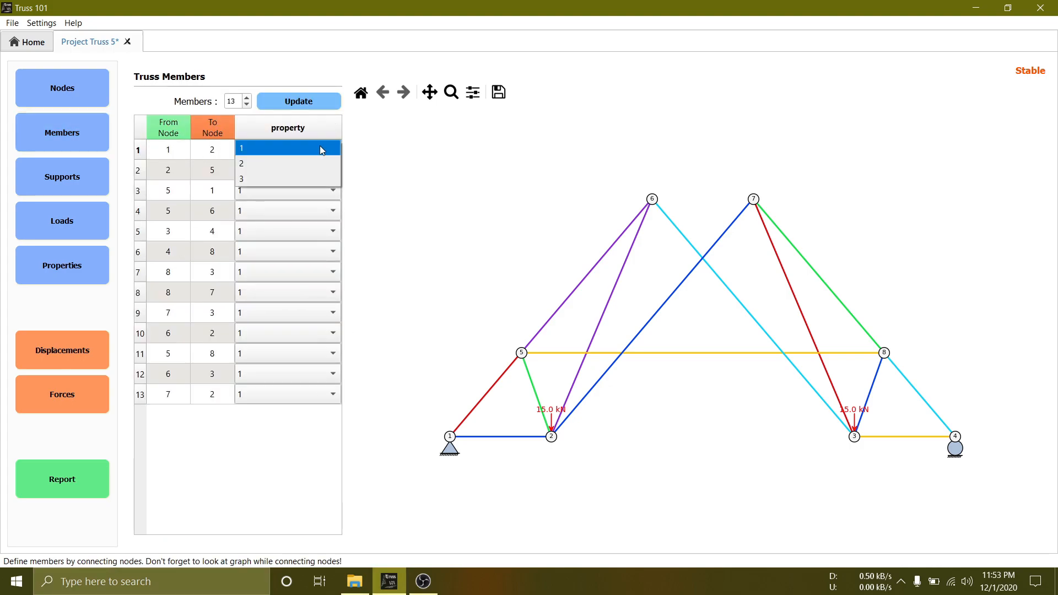
pyautogui.click(242, 163)
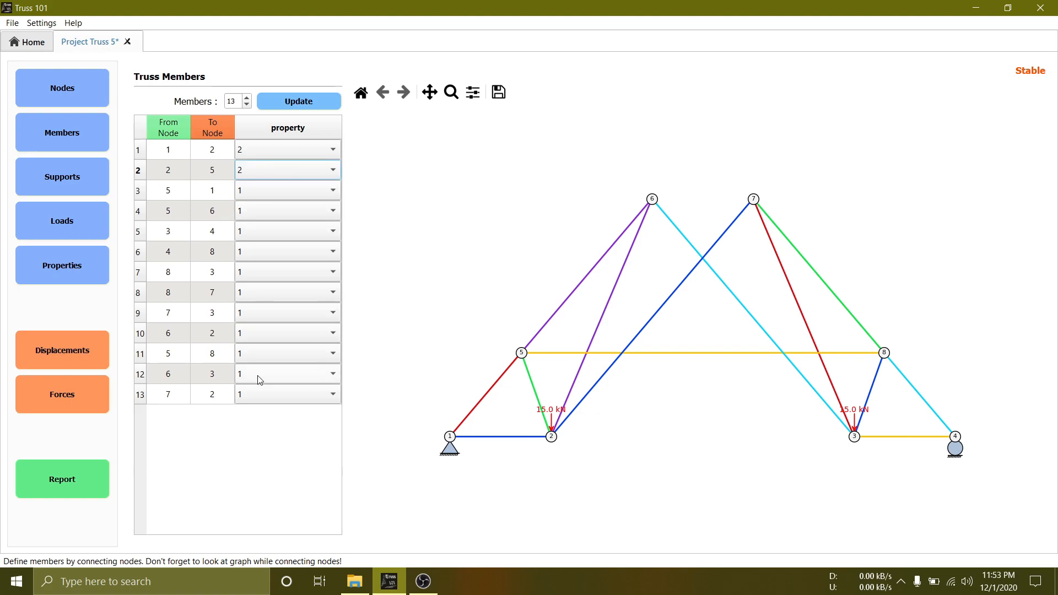
pyautogui.click(332, 353)
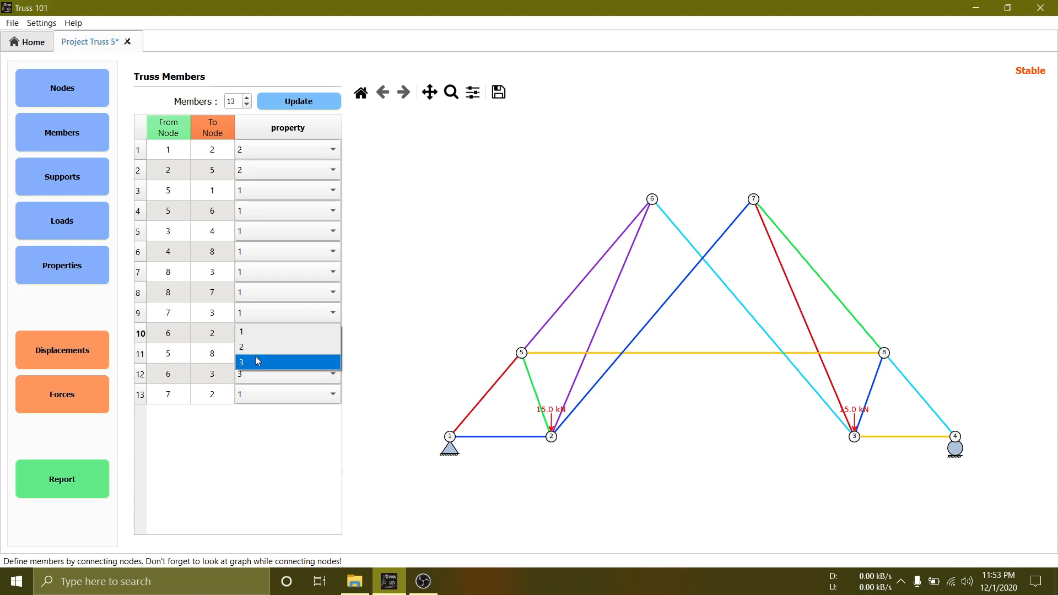
pyautogui.click(257, 362)
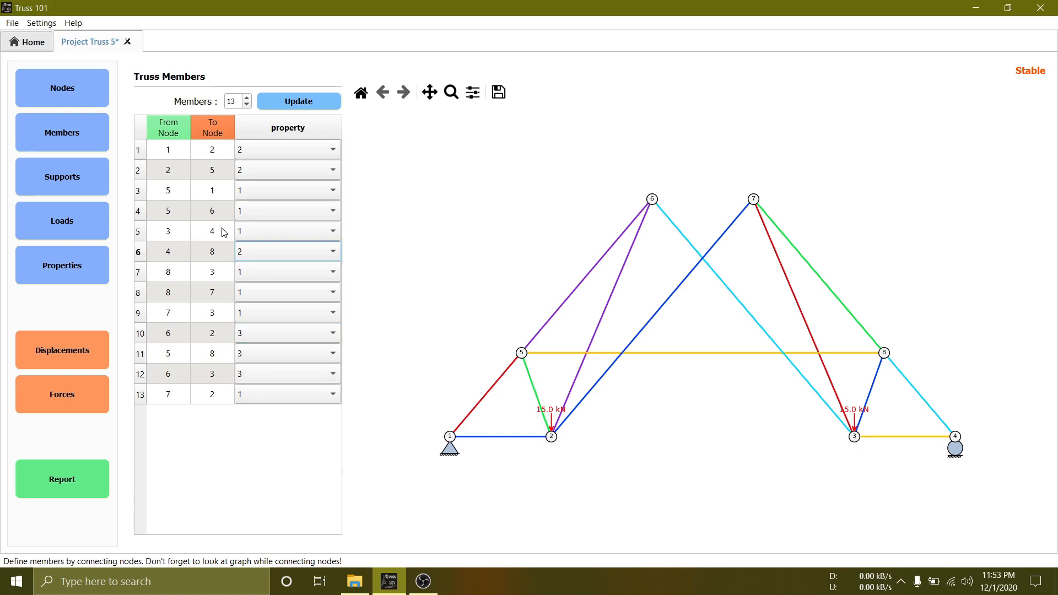
pyautogui.click(286, 271)
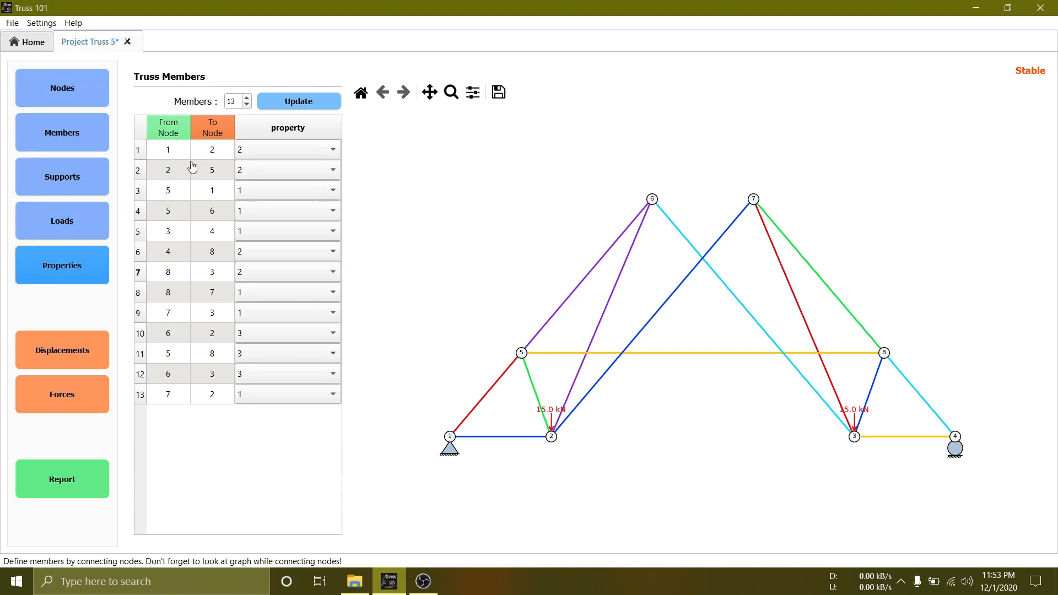
# Reduce the property sets back to a single material property and return to members
pyautogui.click(61, 265)
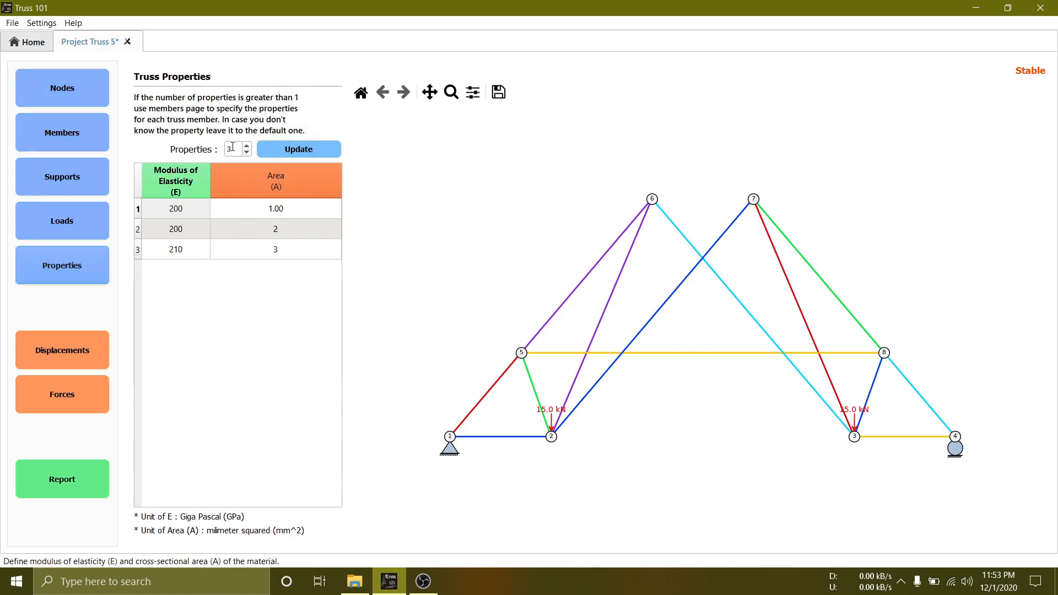
pyautogui.click(247, 153)
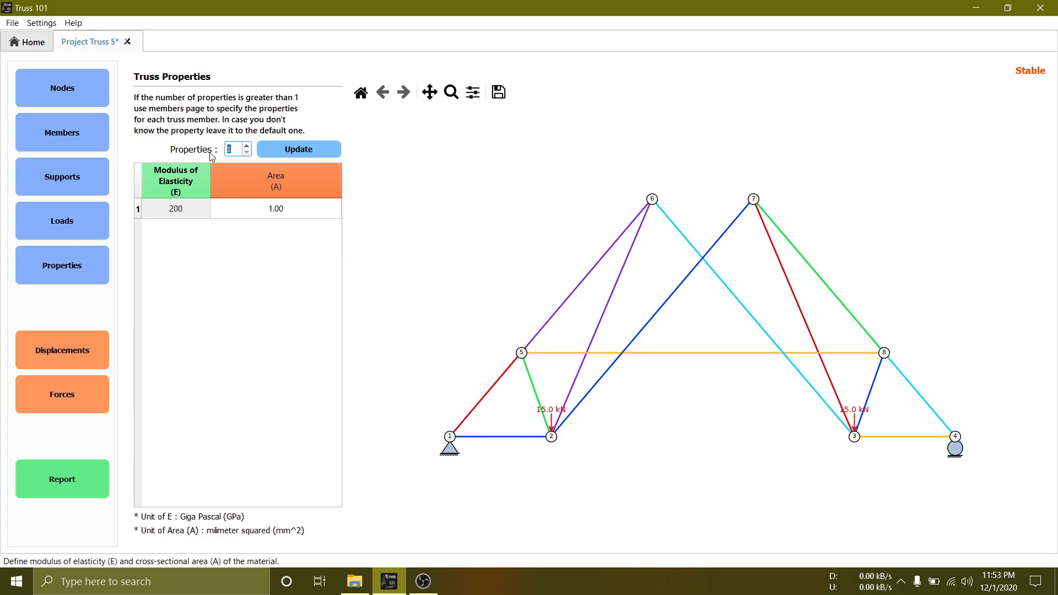
pyautogui.click(62, 132)
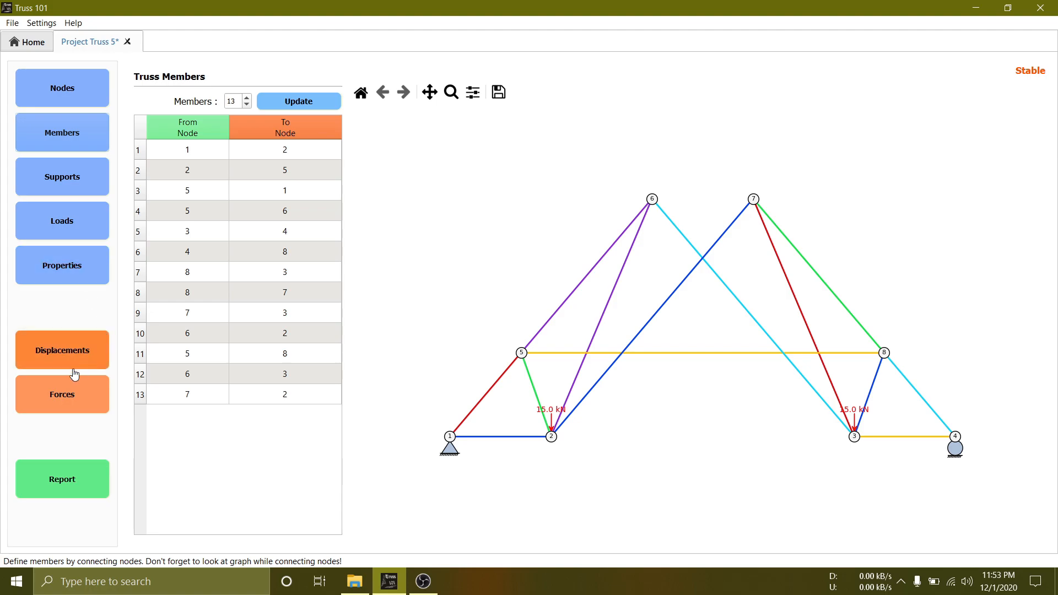
# Compute nodal displacements with the deflected shape, then show member forces and reactions
pyautogui.click(62, 350)
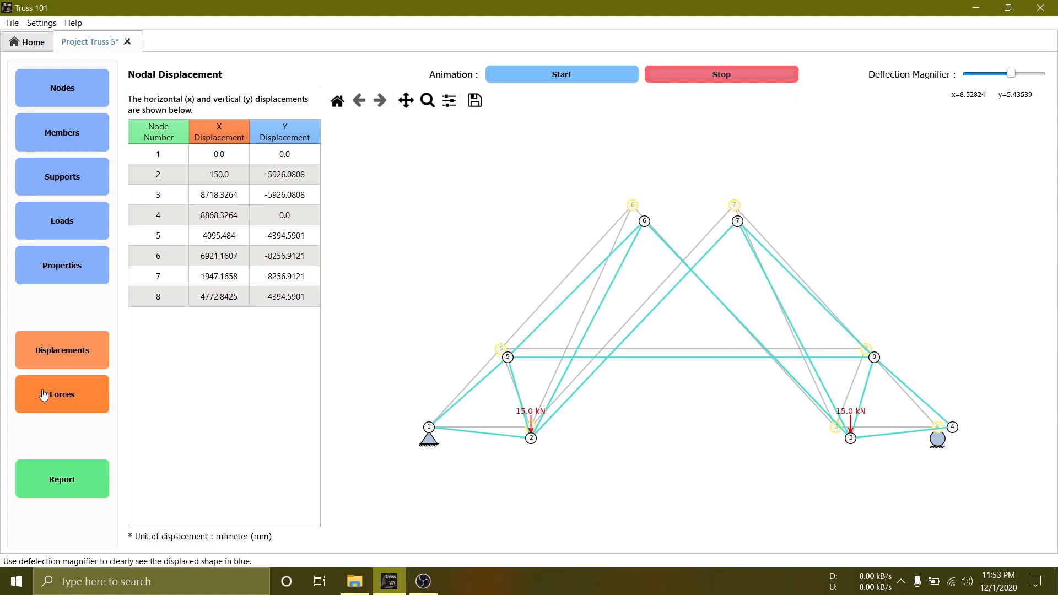
pyautogui.click(62, 395)
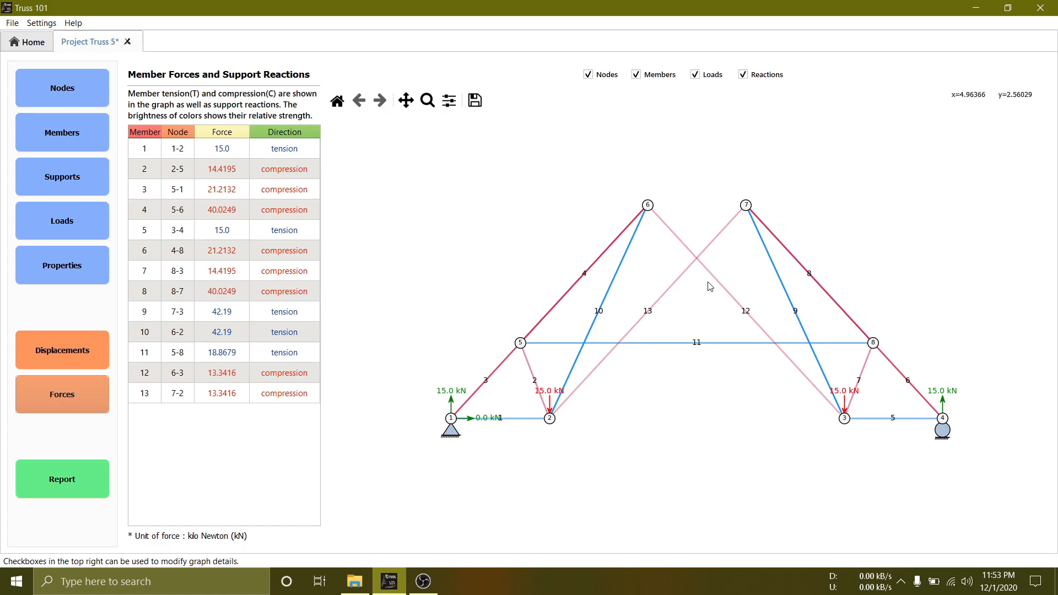
pyautogui.moveTo(805, 61)
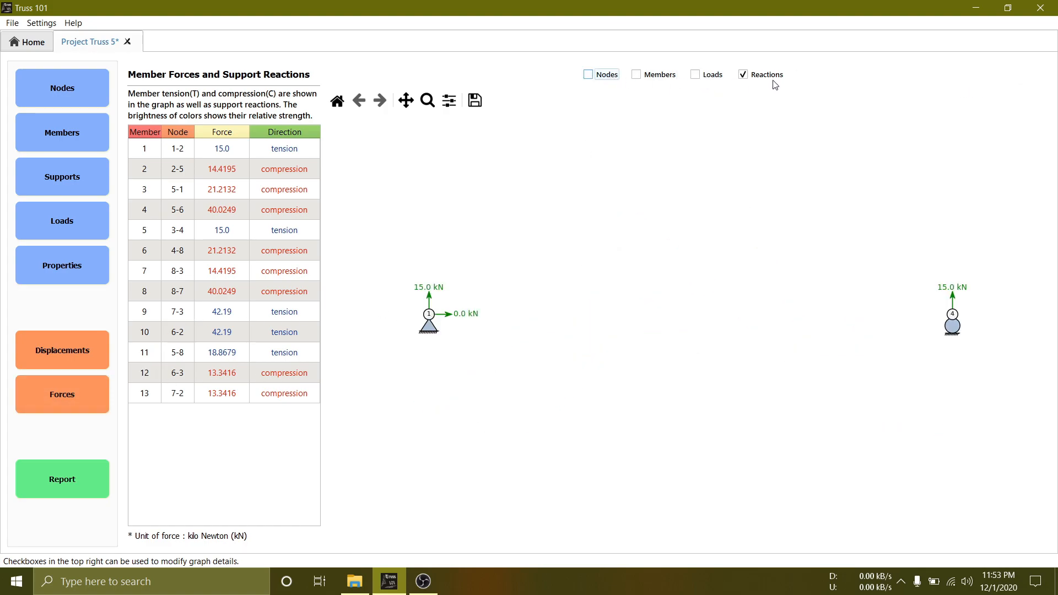
pyautogui.moveTo(849, 48)
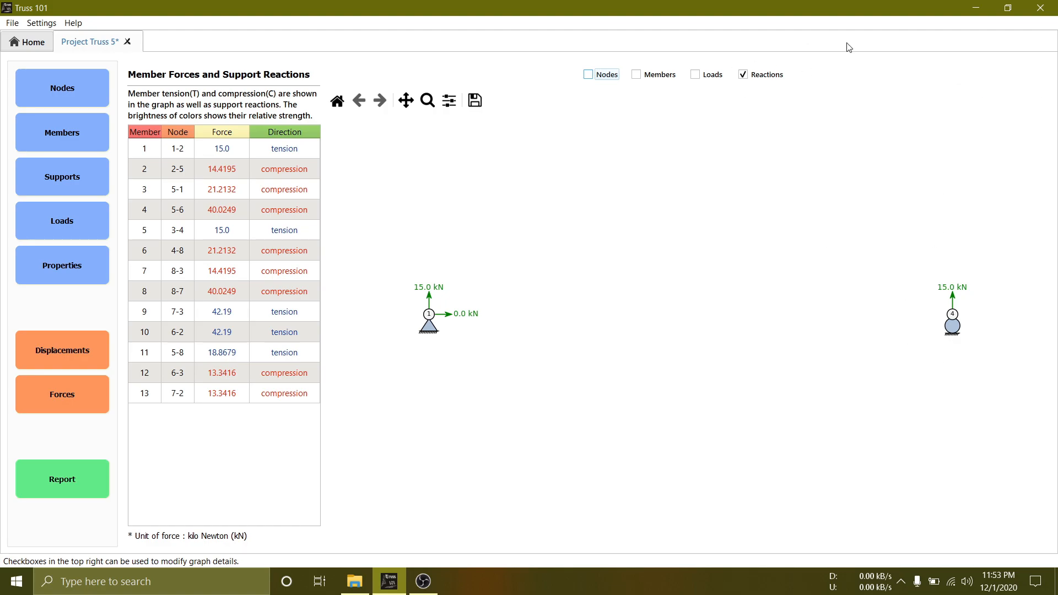
# Show members, loads and nodes again on the force diagram
pyautogui.click(635, 74)
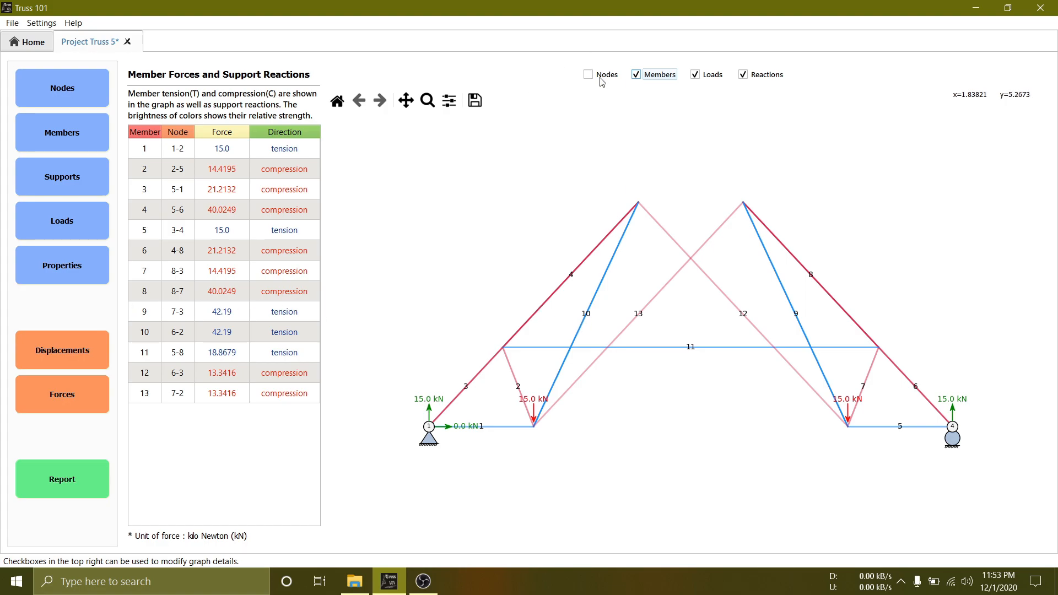
pyautogui.click(587, 74)
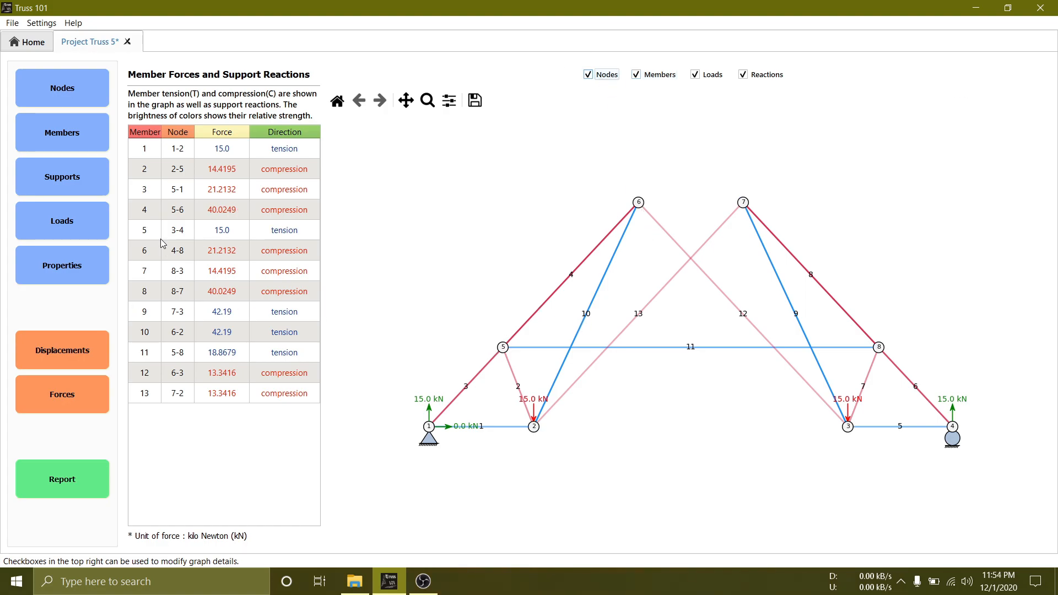
pyautogui.moveTo(641, 351)
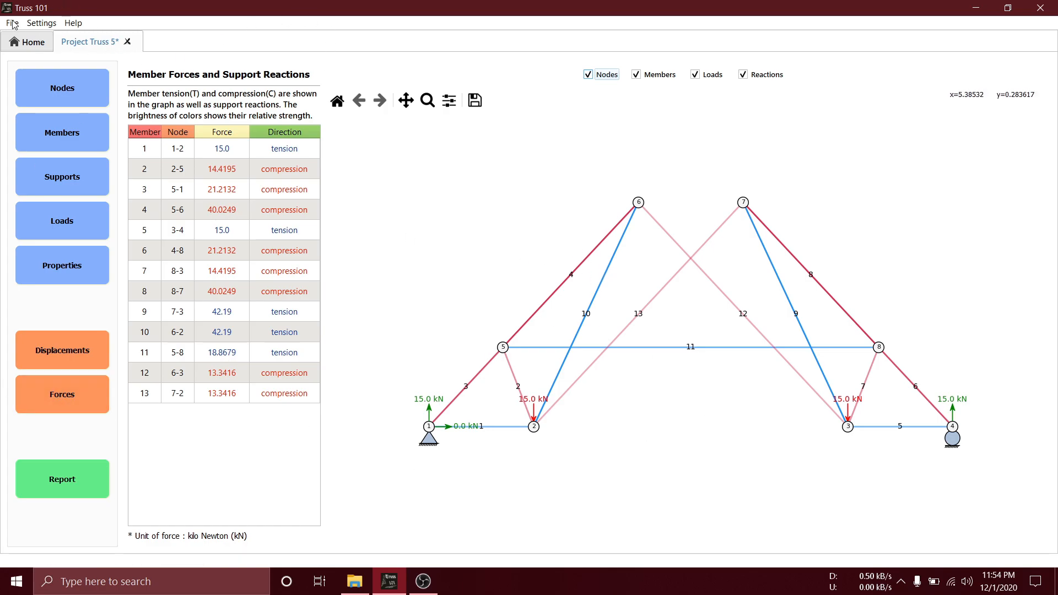
pyautogui.click(41, 22)
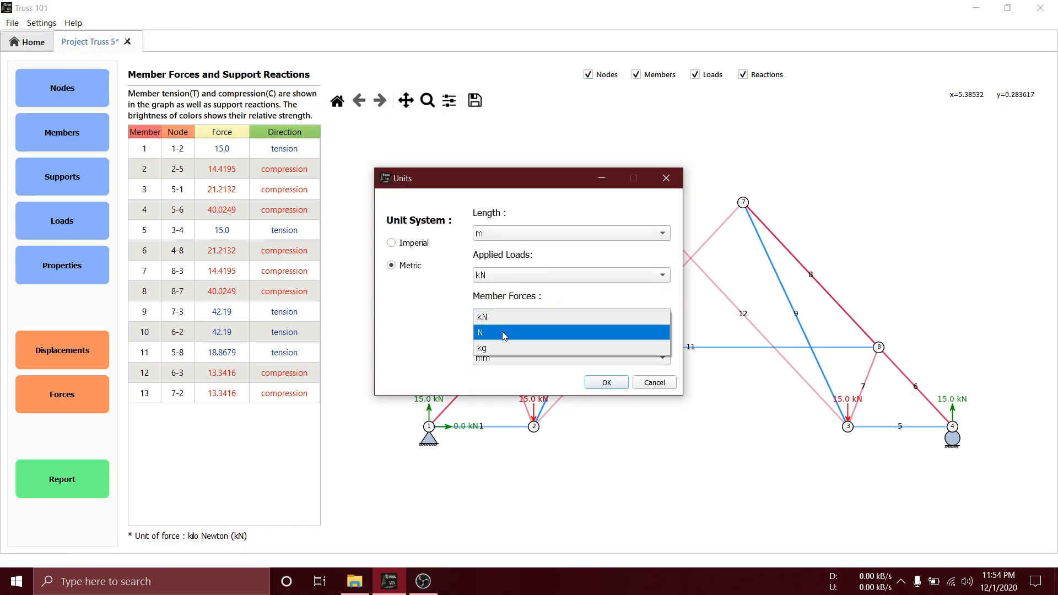
pyautogui.click(653, 383)
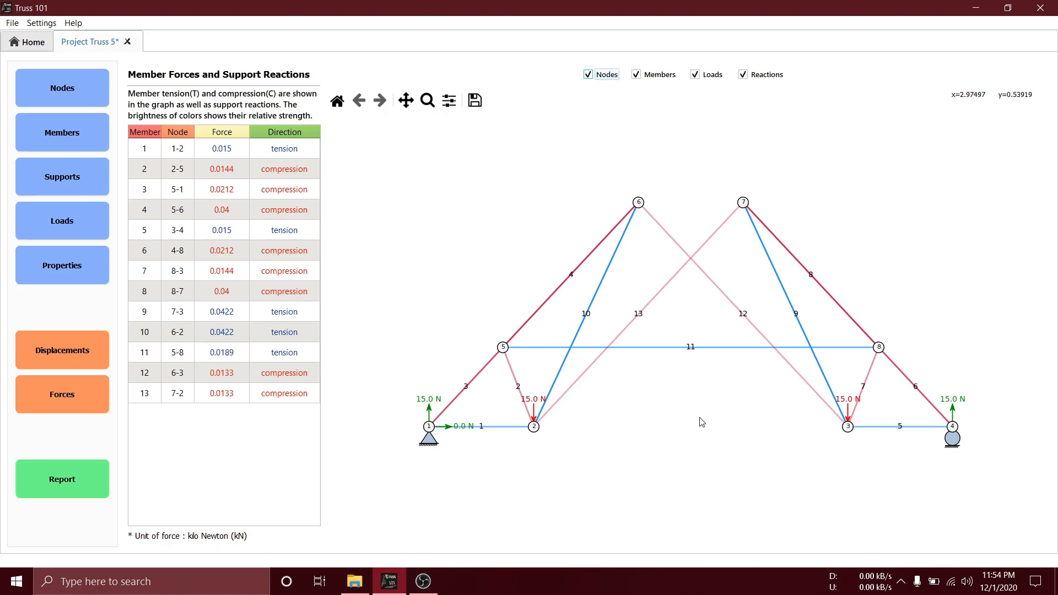
pyautogui.click(40, 22)
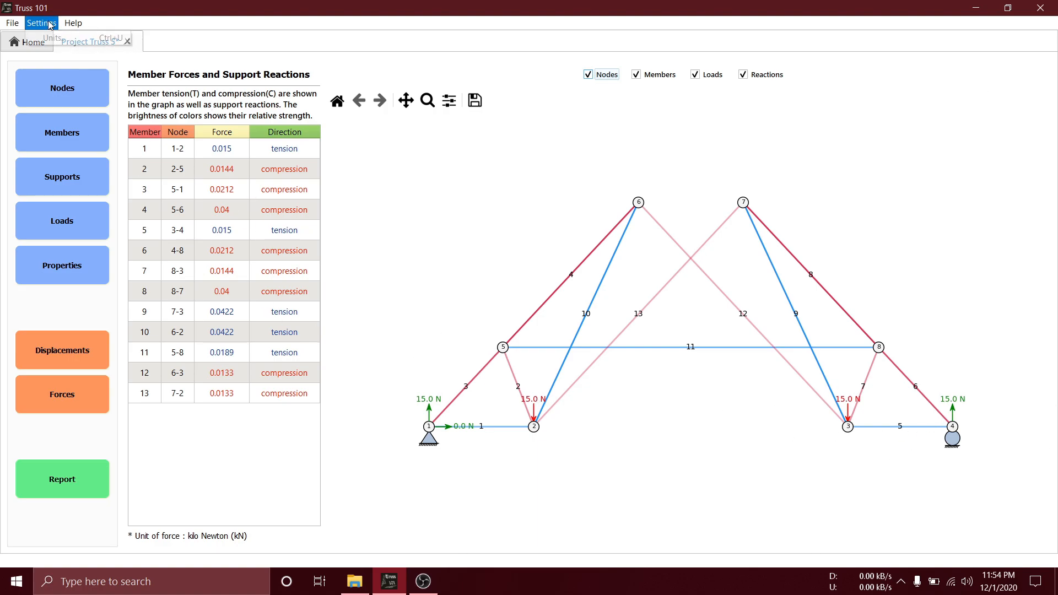
pyautogui.click(50, 38)
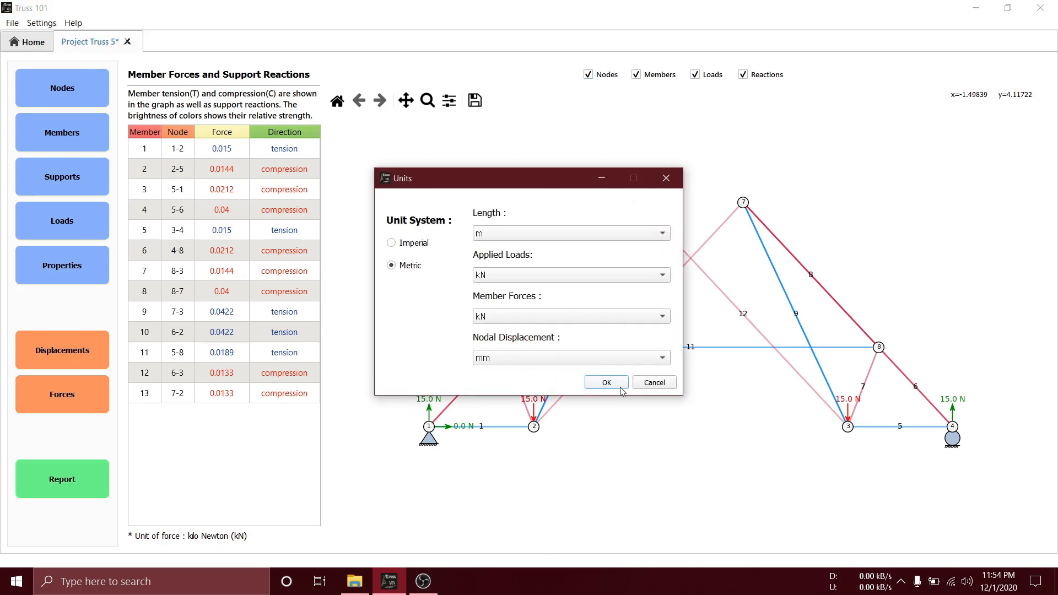
pyautogui.click(606, 382)
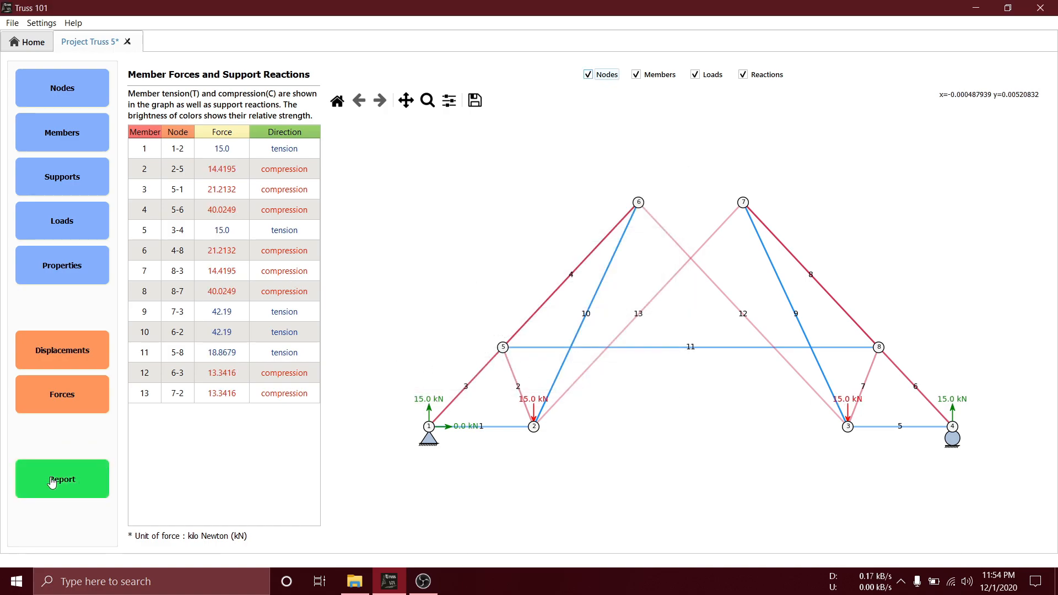
# Save the project as Tutorial 2 from the PDF report page
pyautogui.click(62, 479)
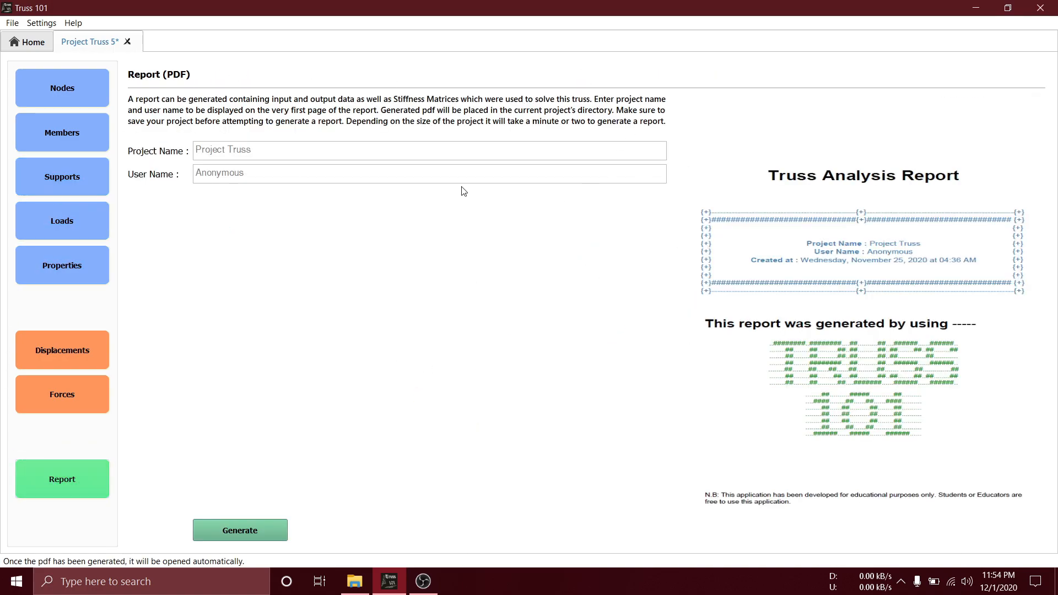
pyautogui.click(11, 22)
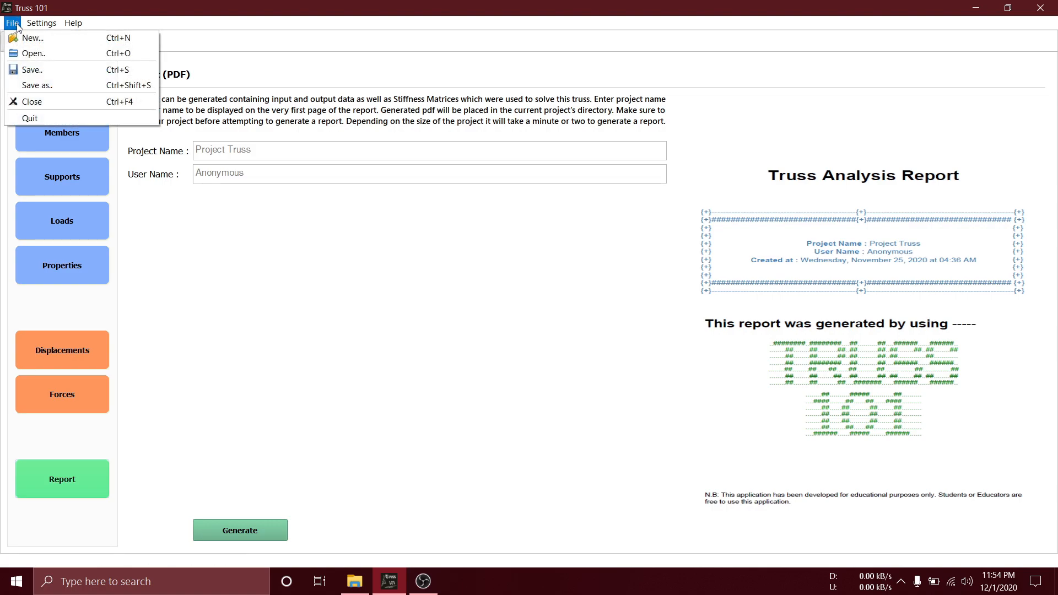
pyautogui.click(31, 69)
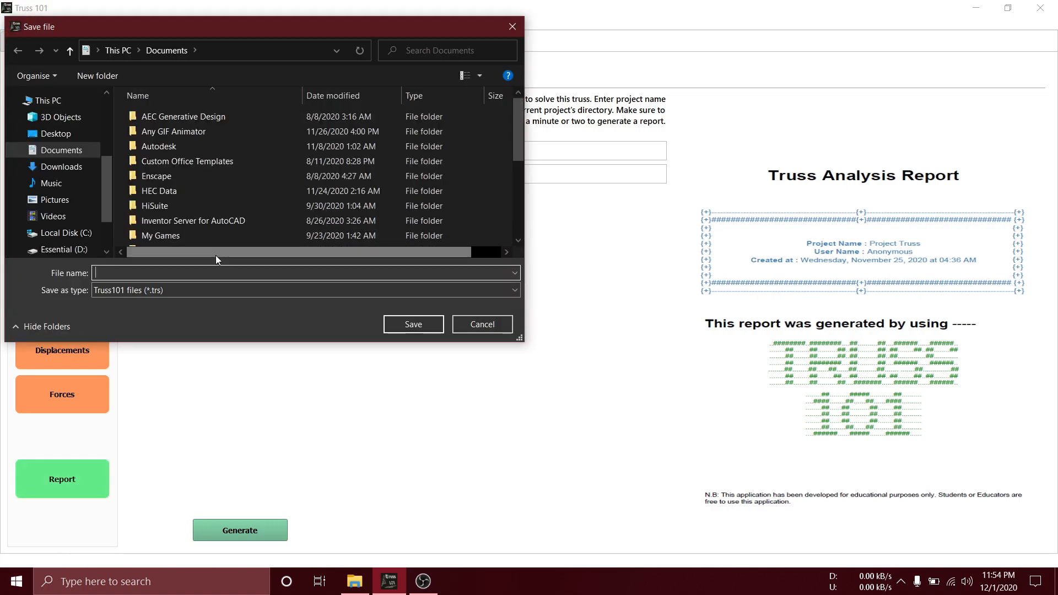
pyautogui.write('Tutorial 2')
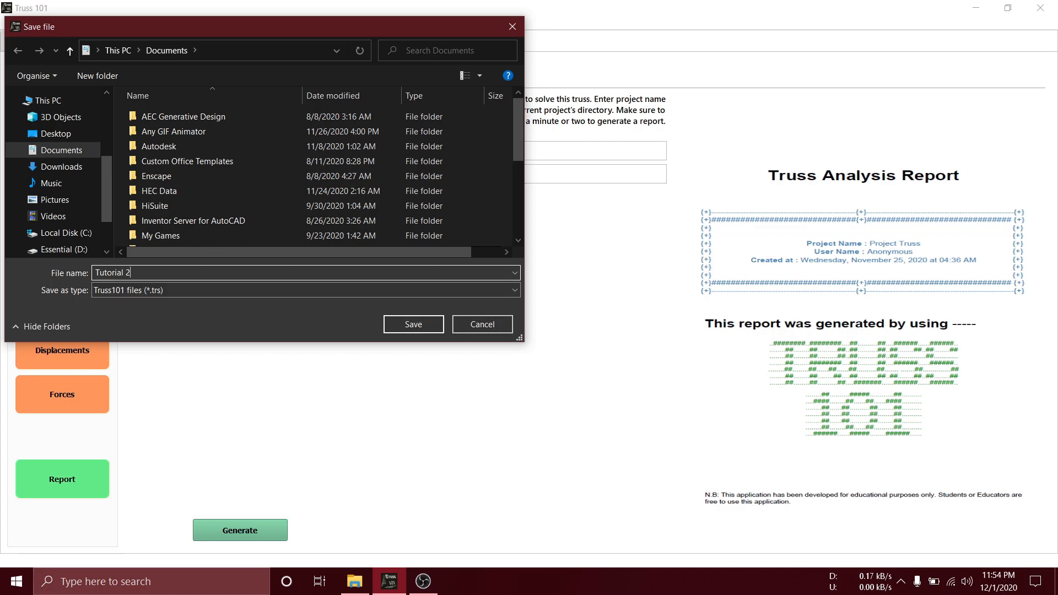
pyautogui.click(412, 324)
pyautogui.write('P')
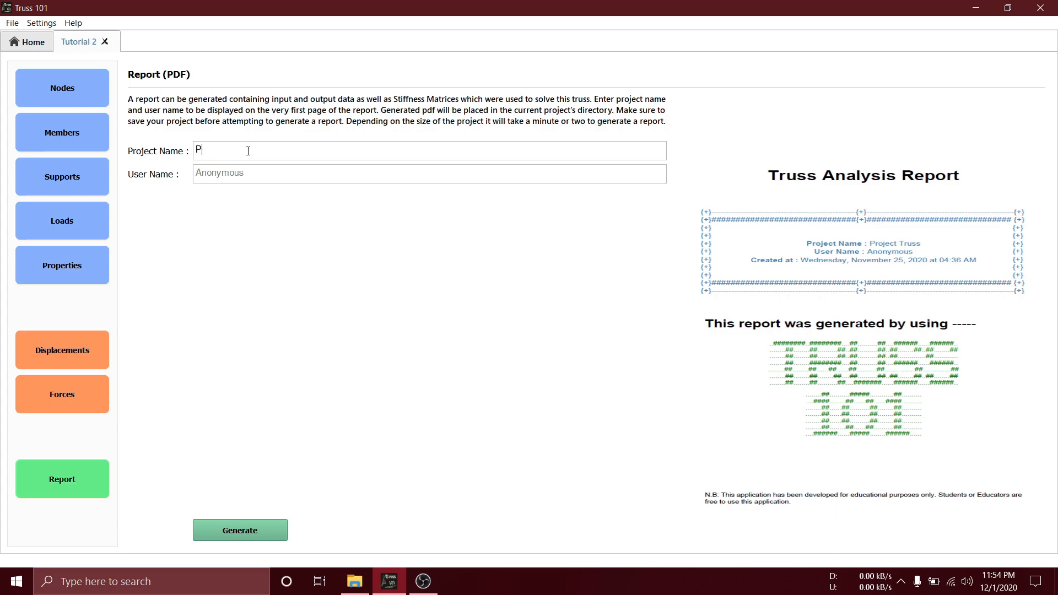
# Generate the PDF report with project name 'Project Tutorial' and author 'Monirul Islam'
pyautogui.write('roject Tu')
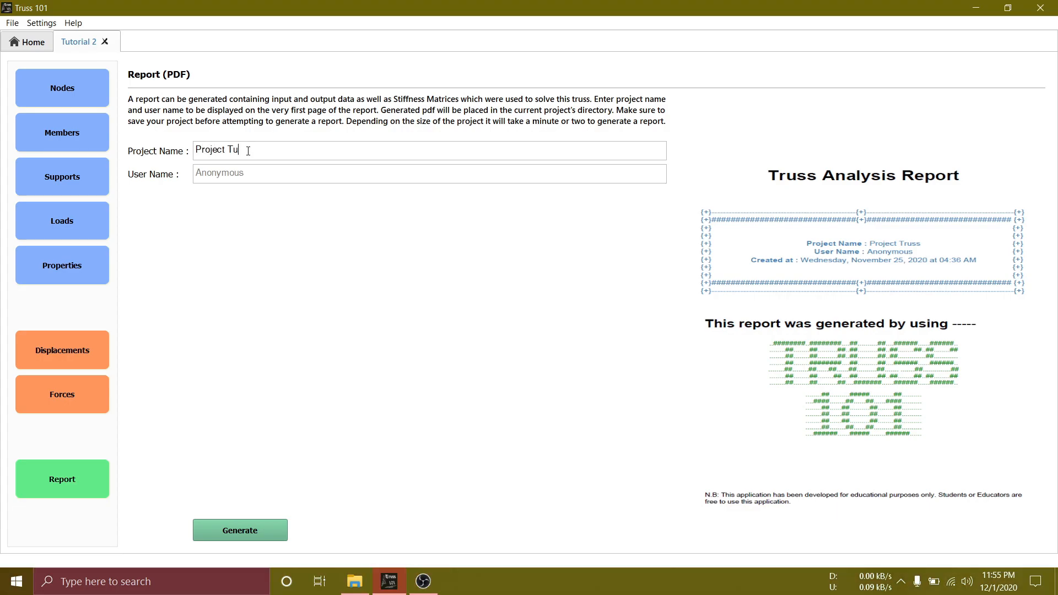
pyautogui.write('torial')
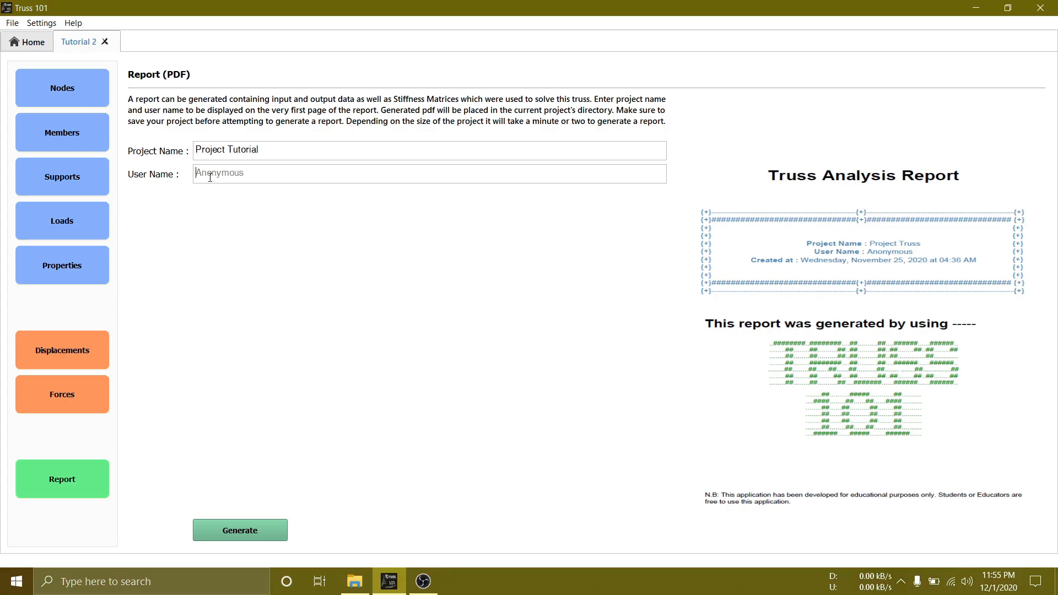
pyautogui.write('Monirul Isl')
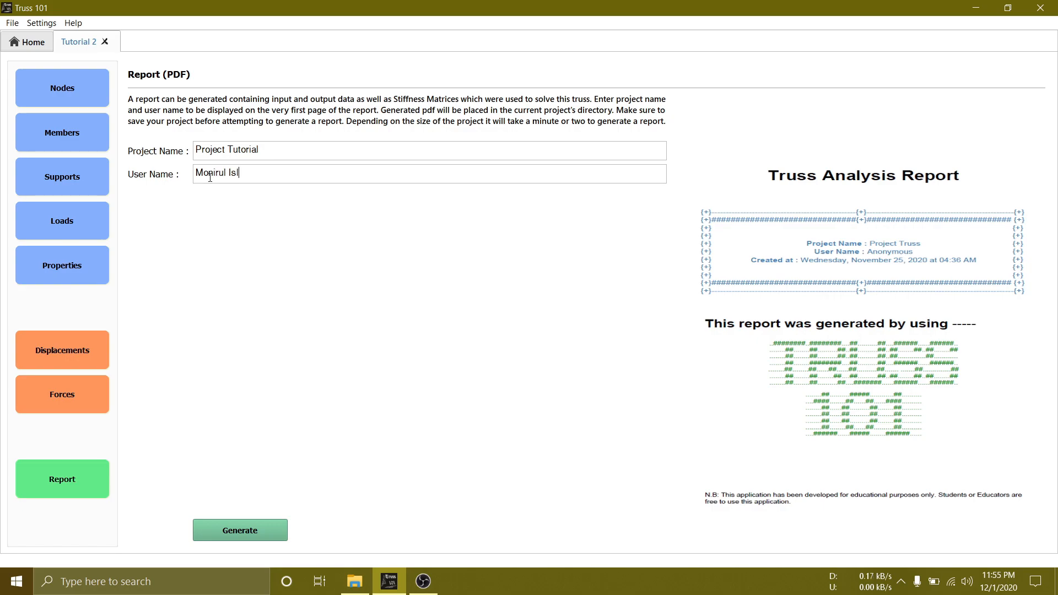
pyautogui.write('am')
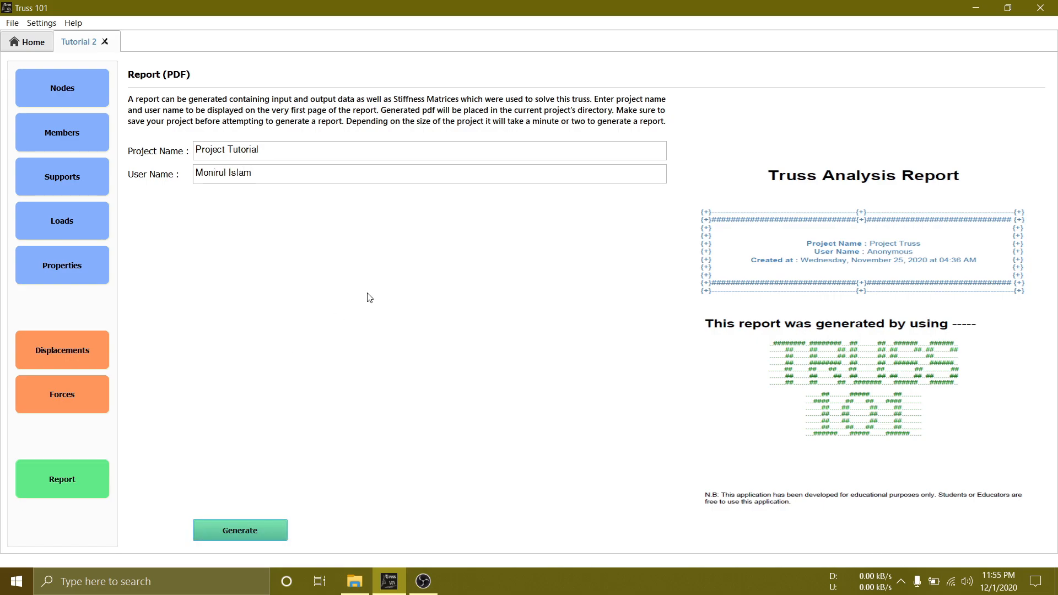
pyautogui.moveTo(365, 294)
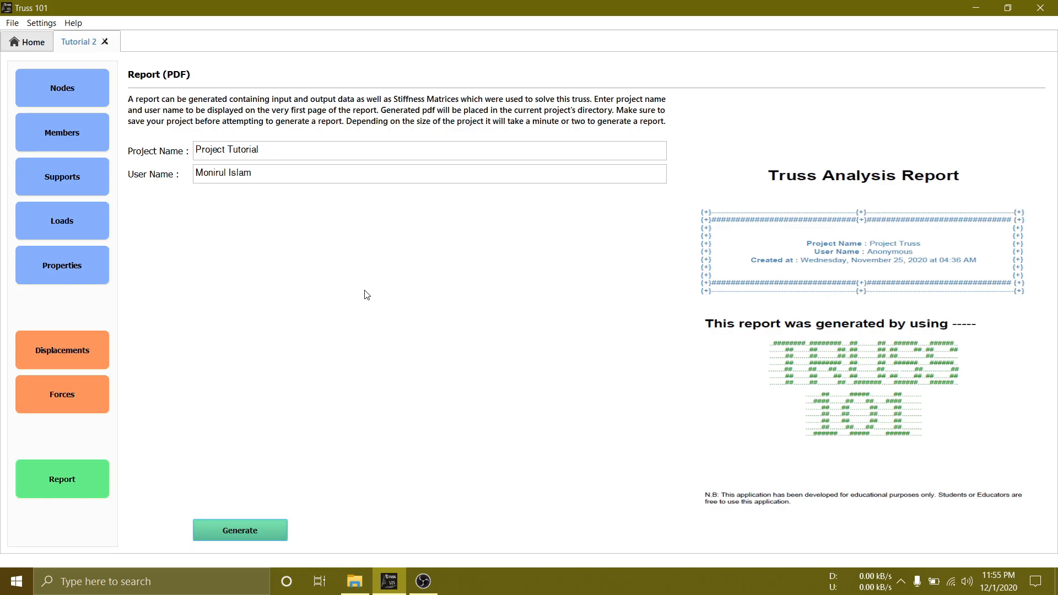
pyautogui.moveTo(302, 190)
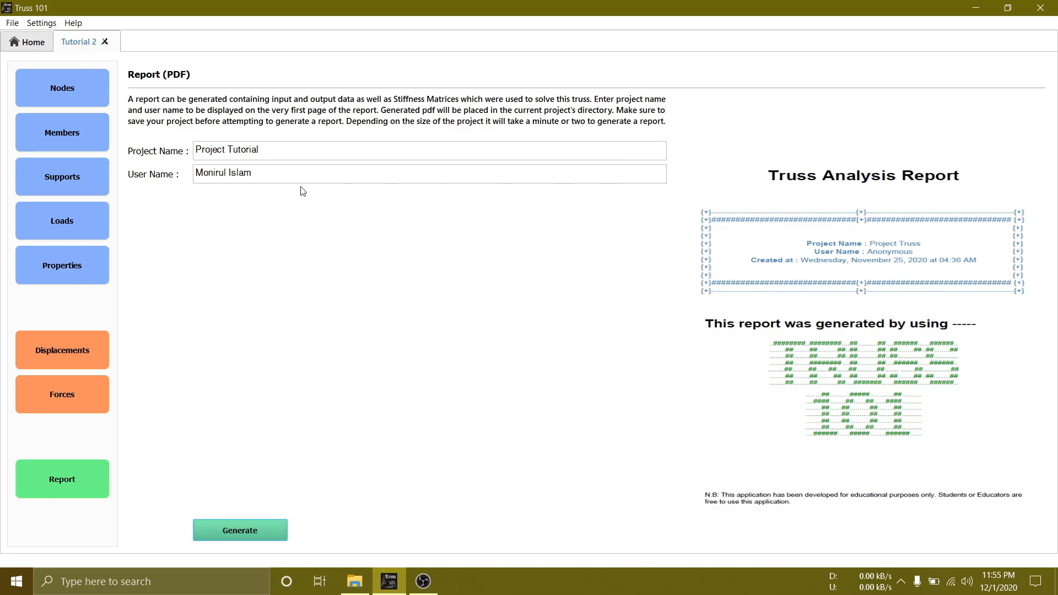
pyautogui.moveTo(442, 270)
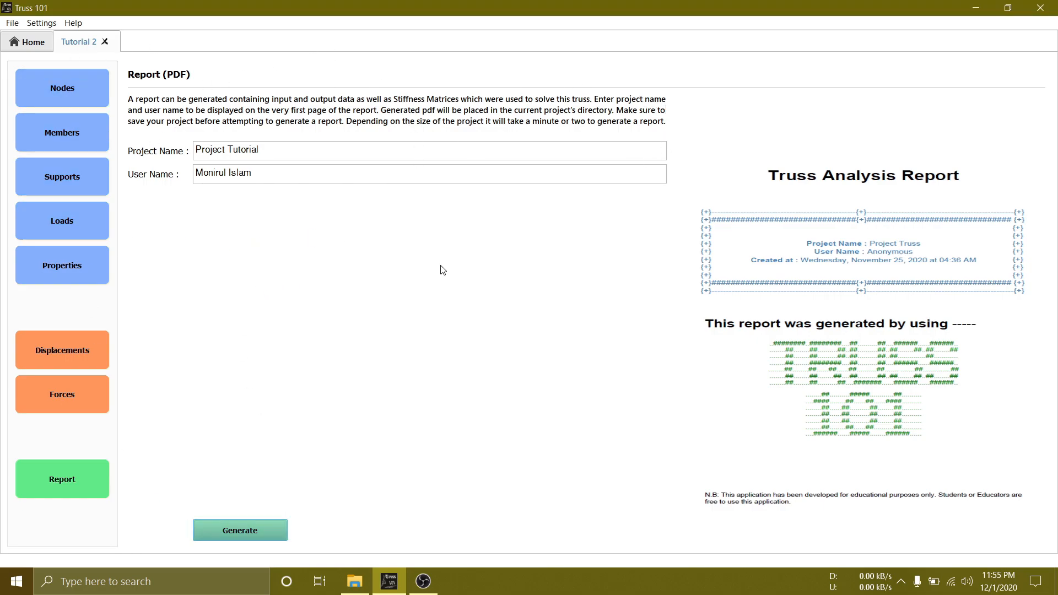
pyautogui.click(239, 531)
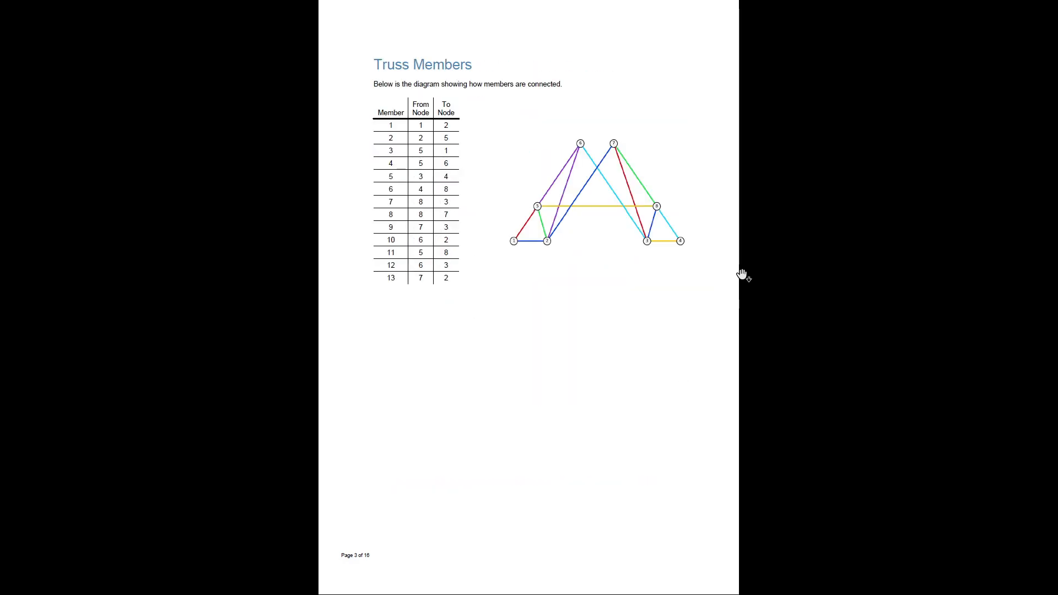
# Scroll the report down to the member stiffness matrices, reaching members 12 and 13 on page 9
pyautogui.scroll(-3)
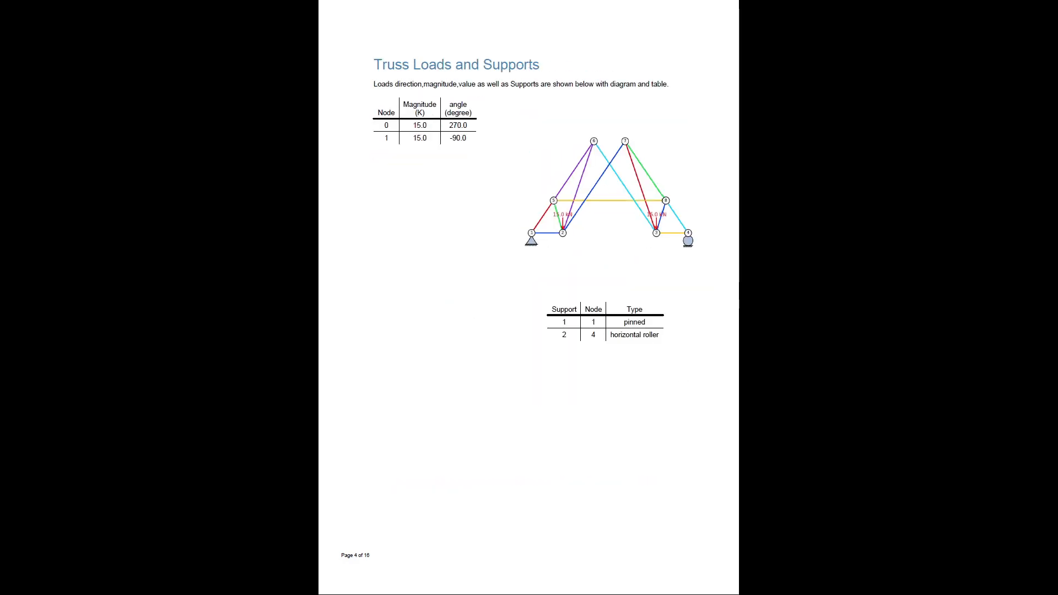
pyautogui.scroll(-3)
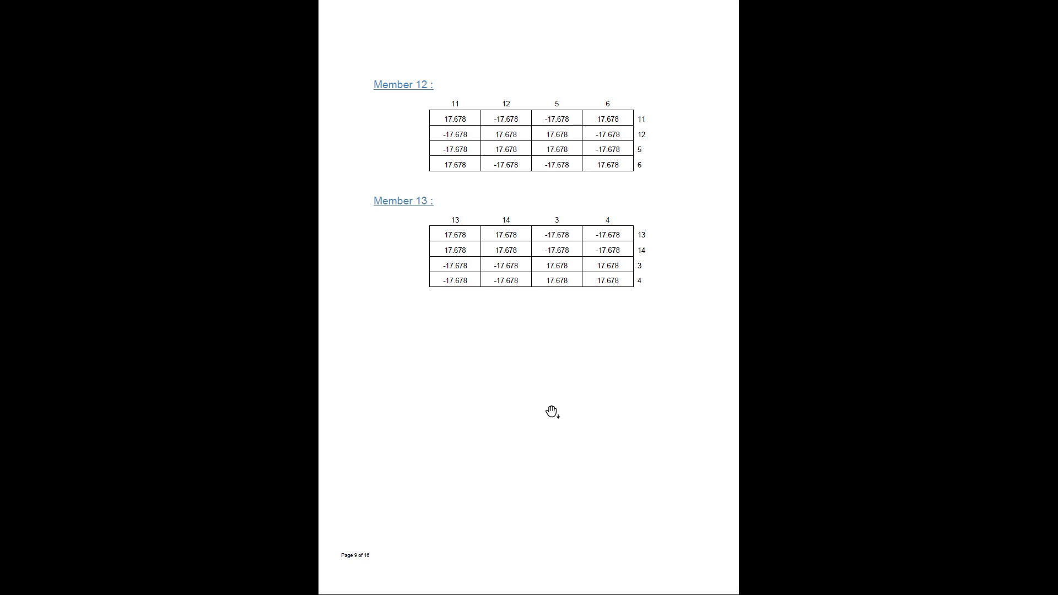